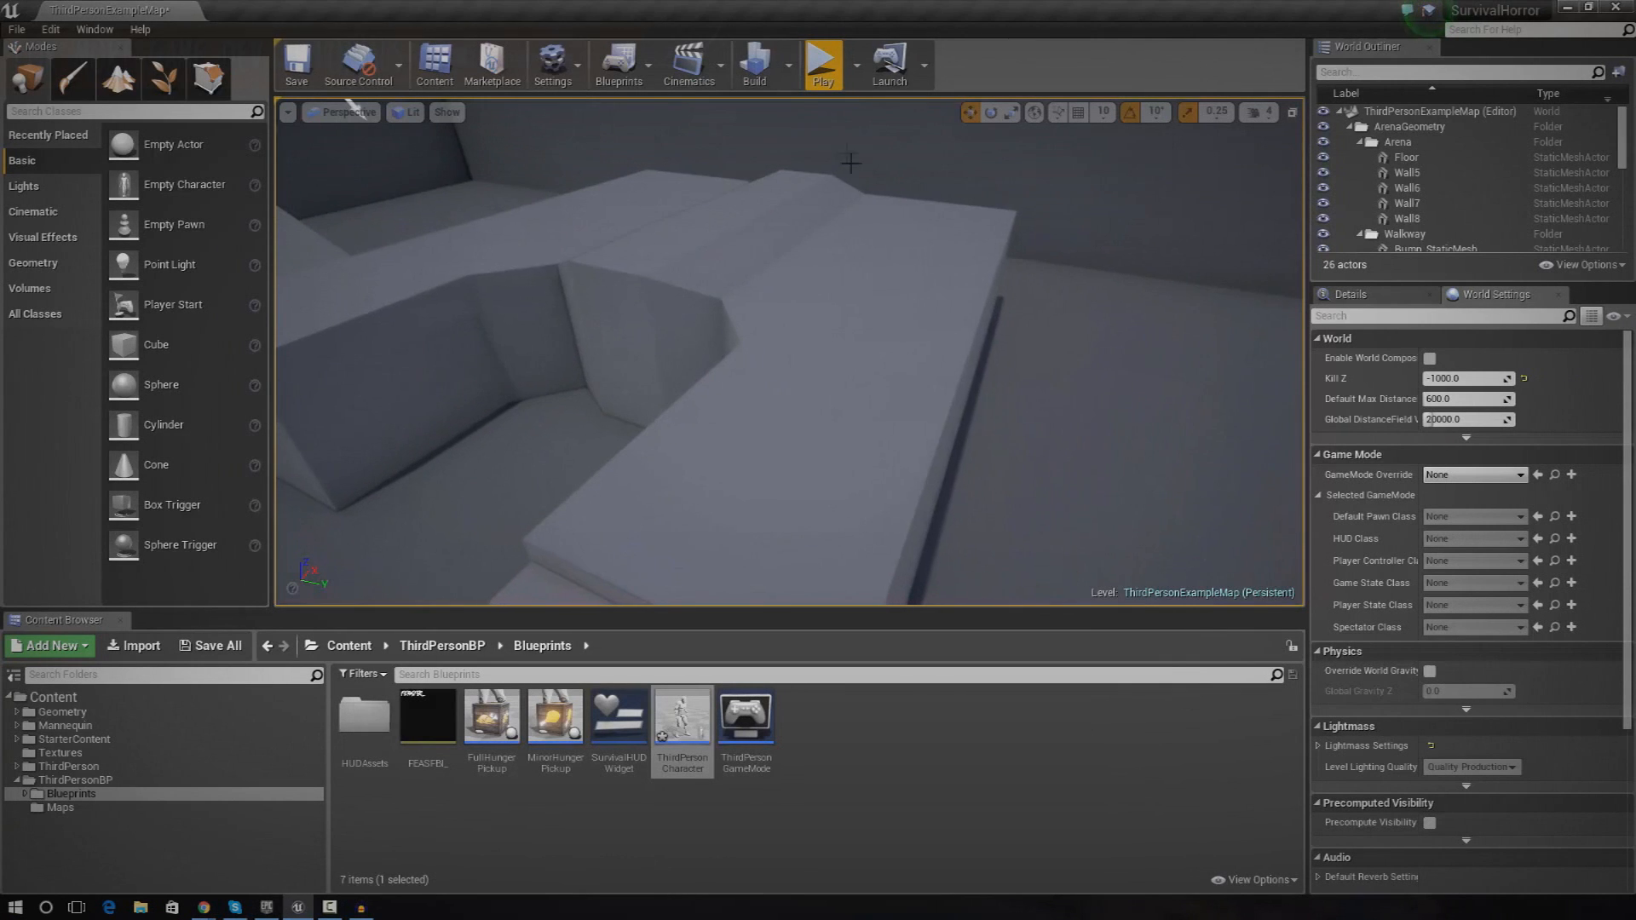
# Test-play the level, take control of the character, then close the Unreal Editor
pyautogui.click(825, 61)
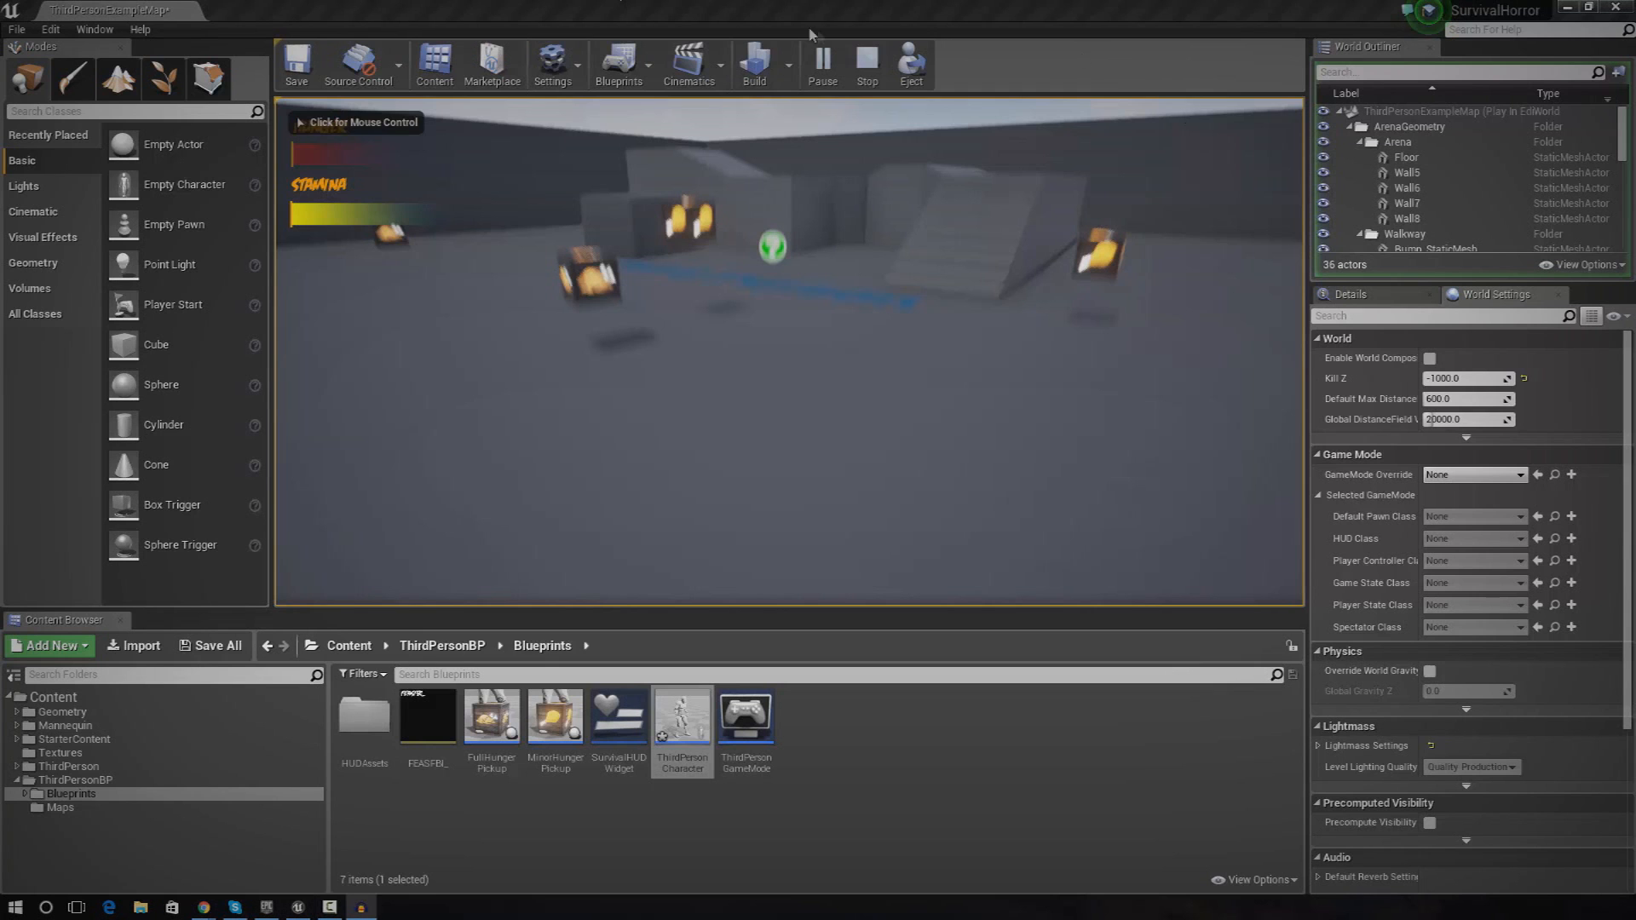
pyautogui.click(866, 65)
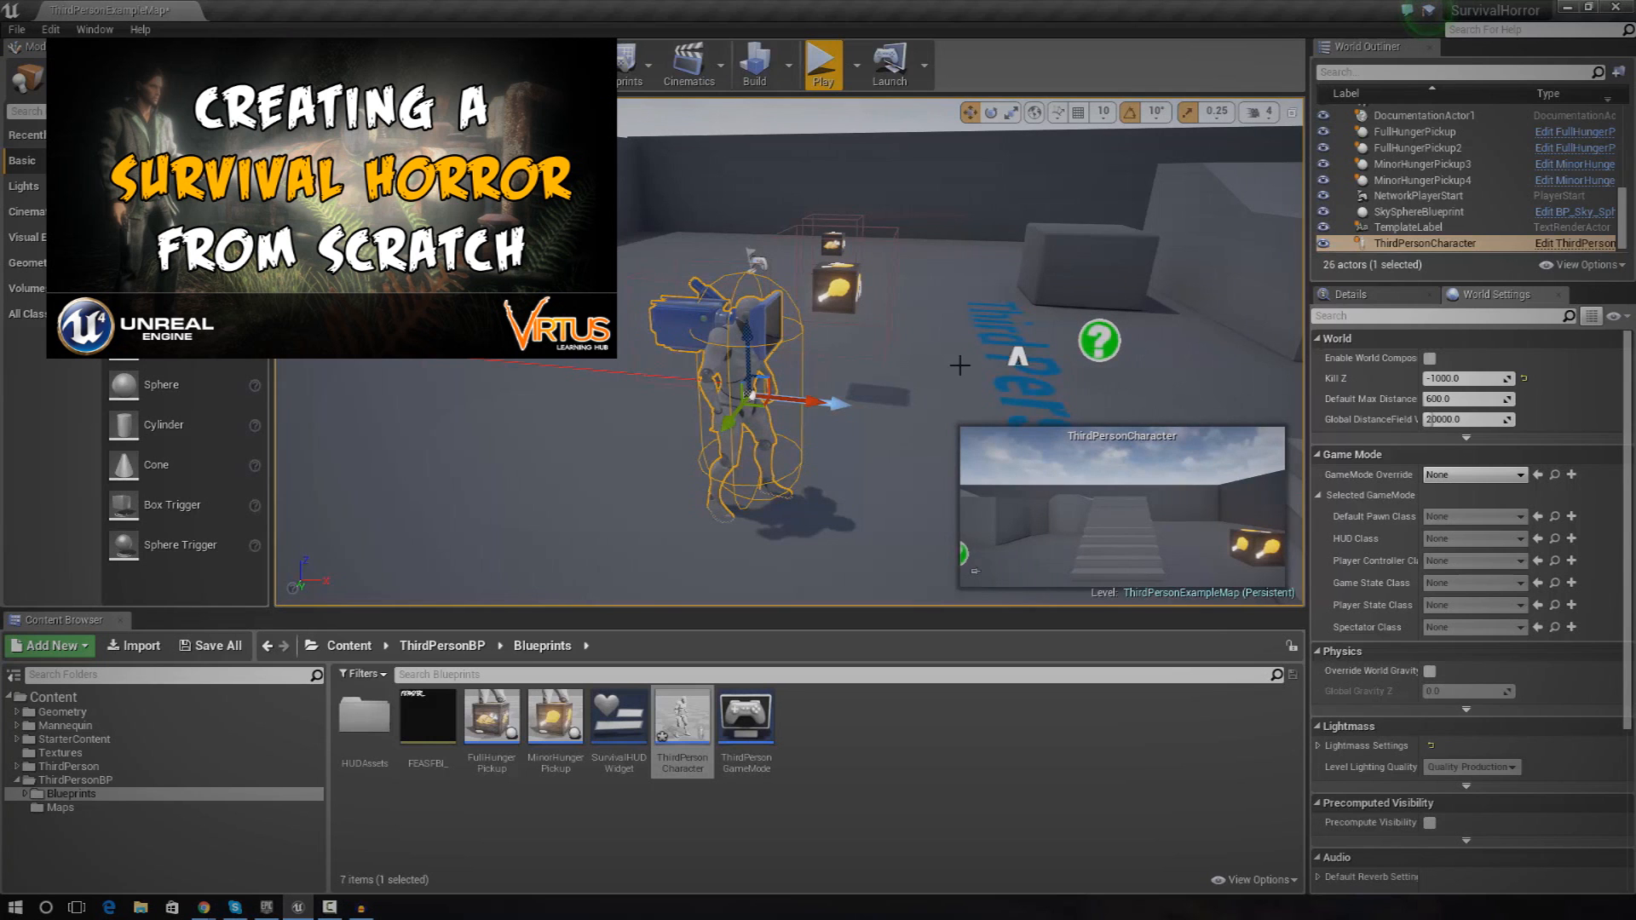
pyautogui.click(824, 61)
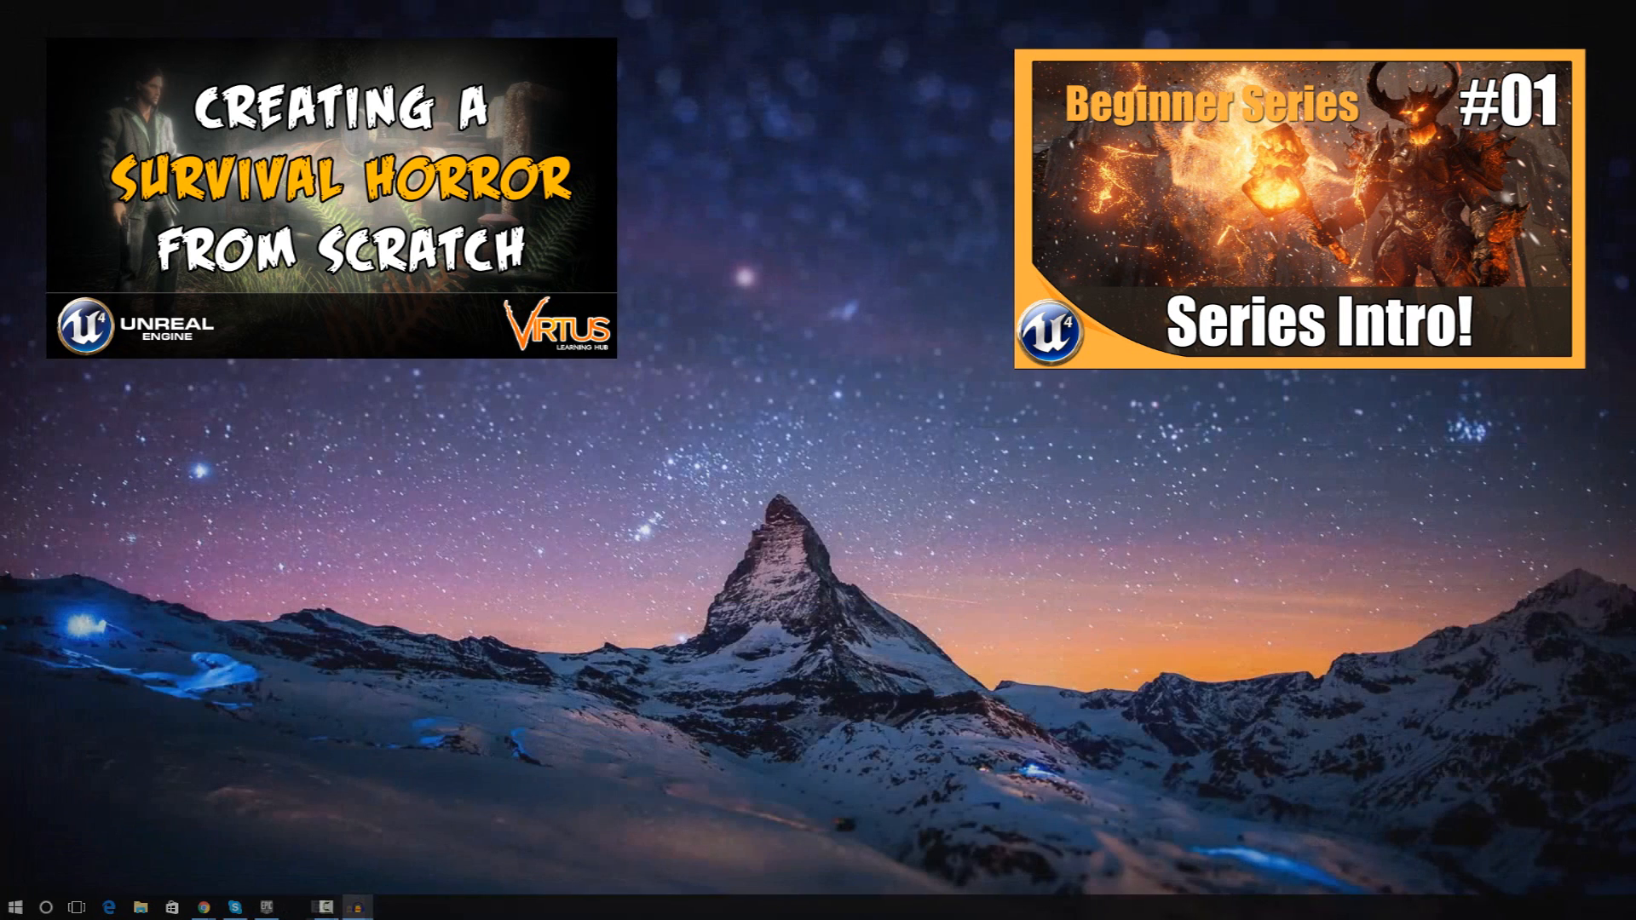
pyautogui.click(270, 906)
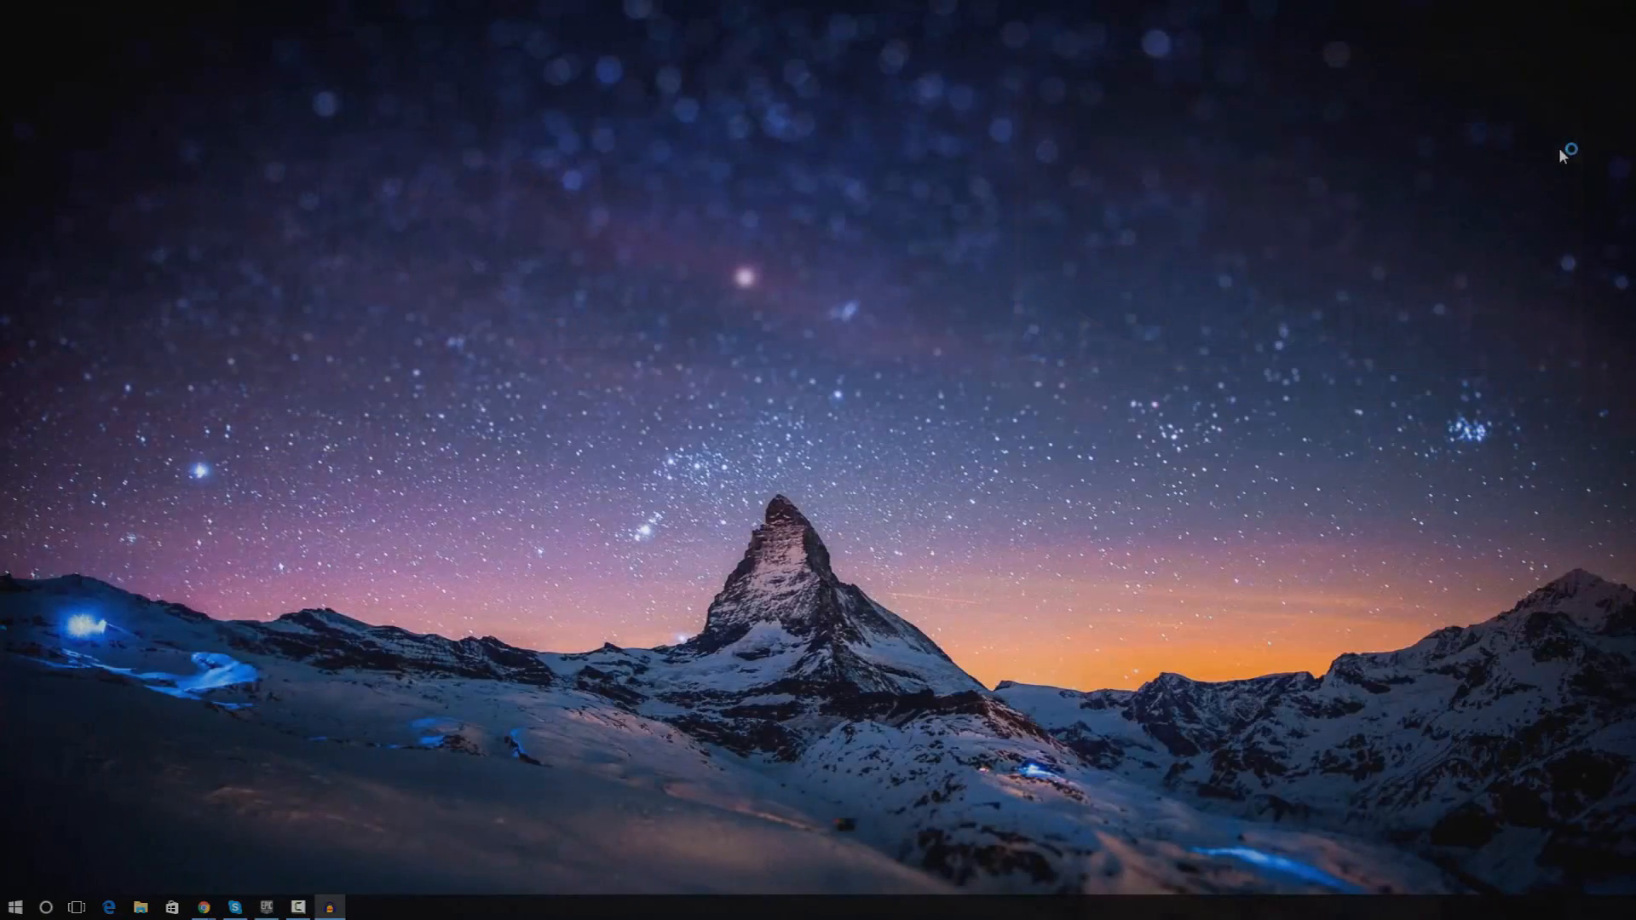
pyautogui.moveTo(1592, 791)
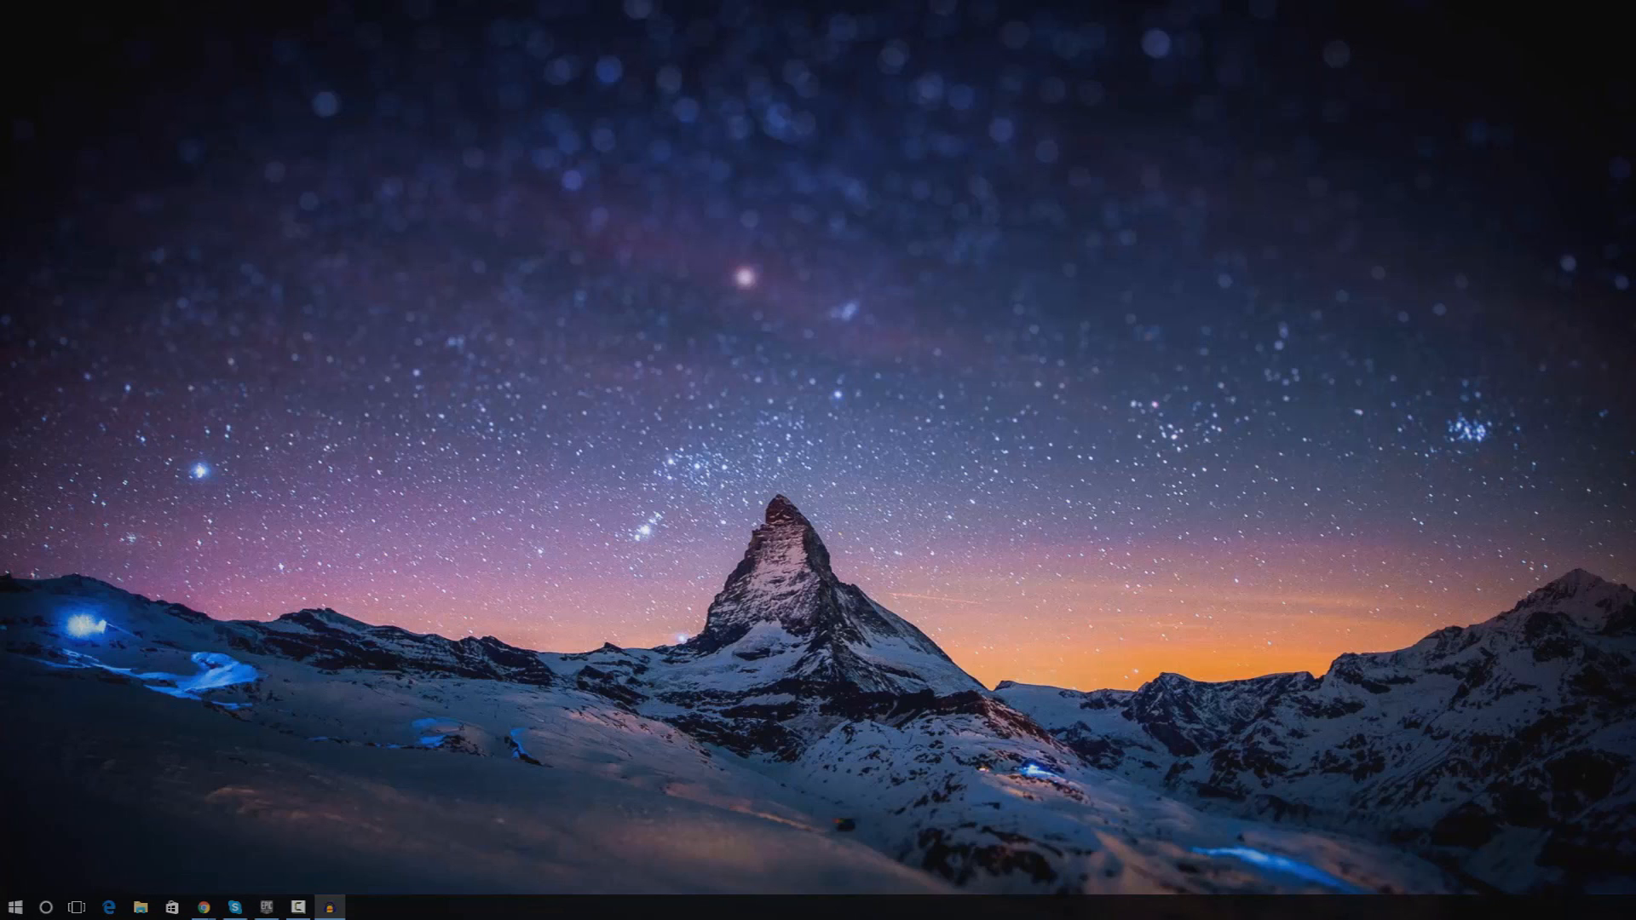
# Open the SurvivalHorror project from the launcher Library into the Unreal editor
pyautogui.click(269, 907)
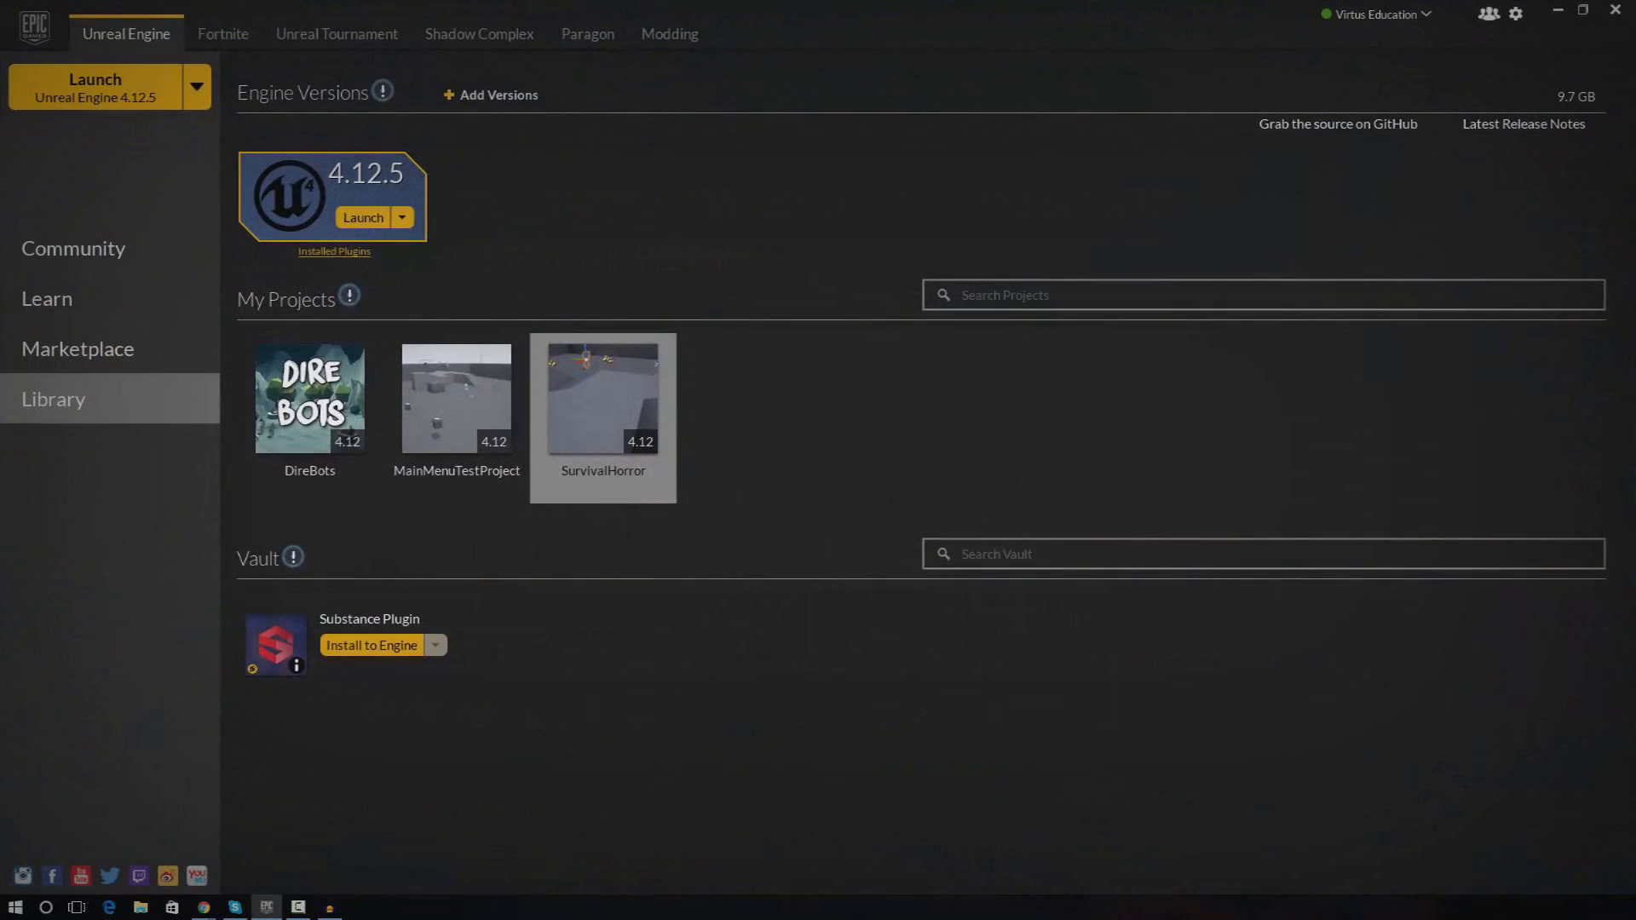
pyautogui.doubleClick(603, 399)
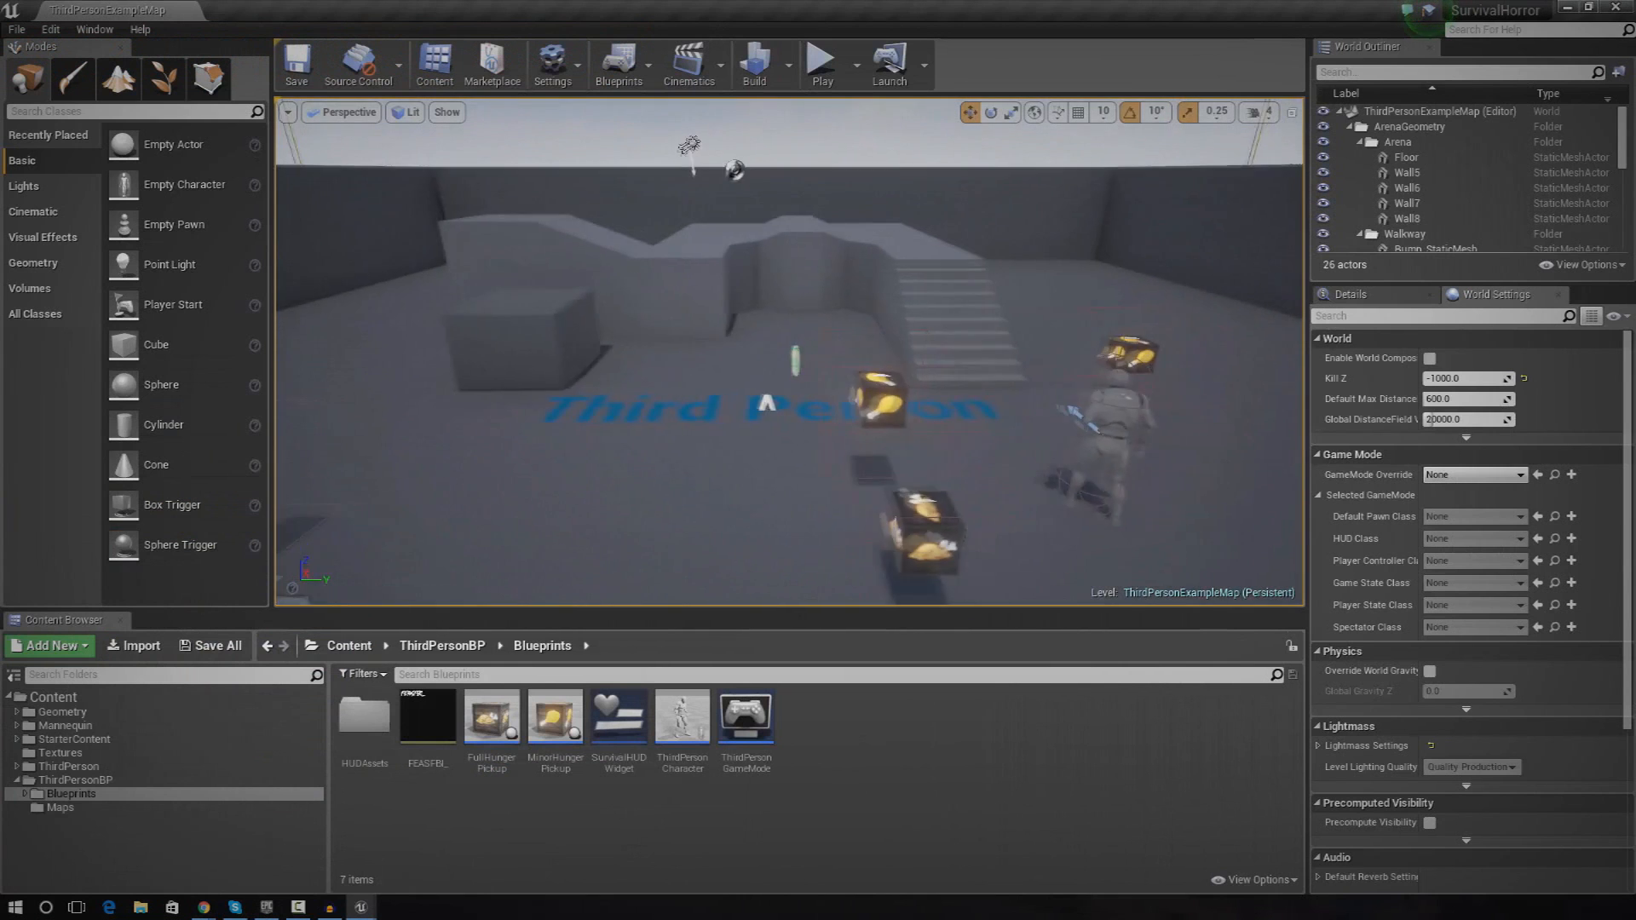
# Open the ThirdPersonCharacter blueprint from ThirdPersonBP > Blueprints in the Content Browser
pyautogui.click(682, 716)
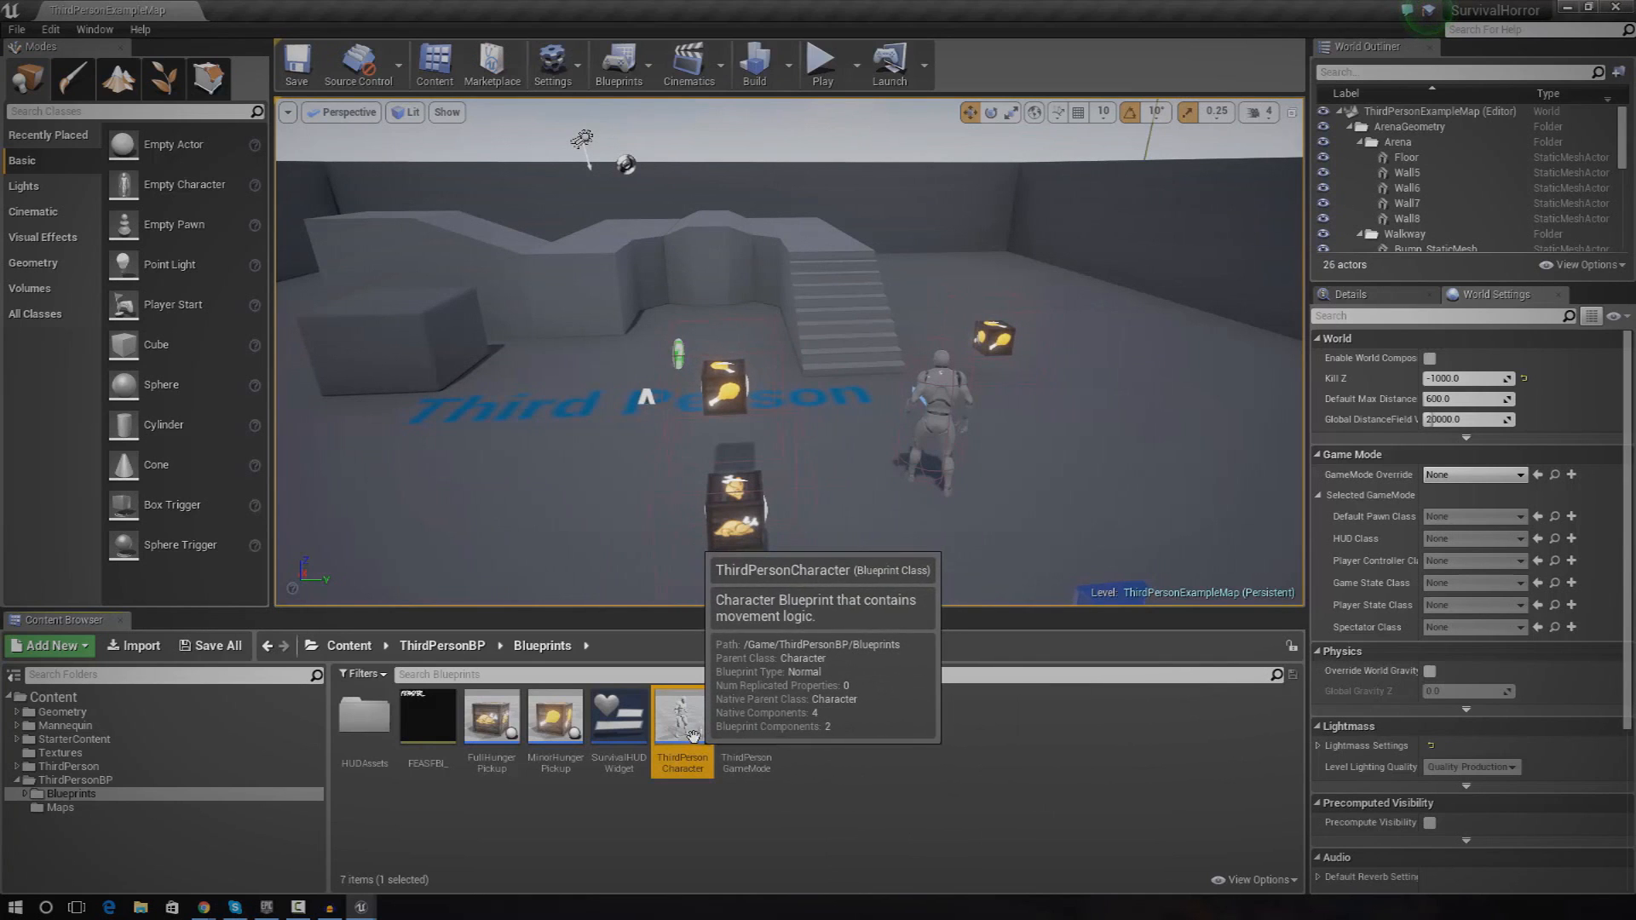
pyautogui.moveTo(746, 737)
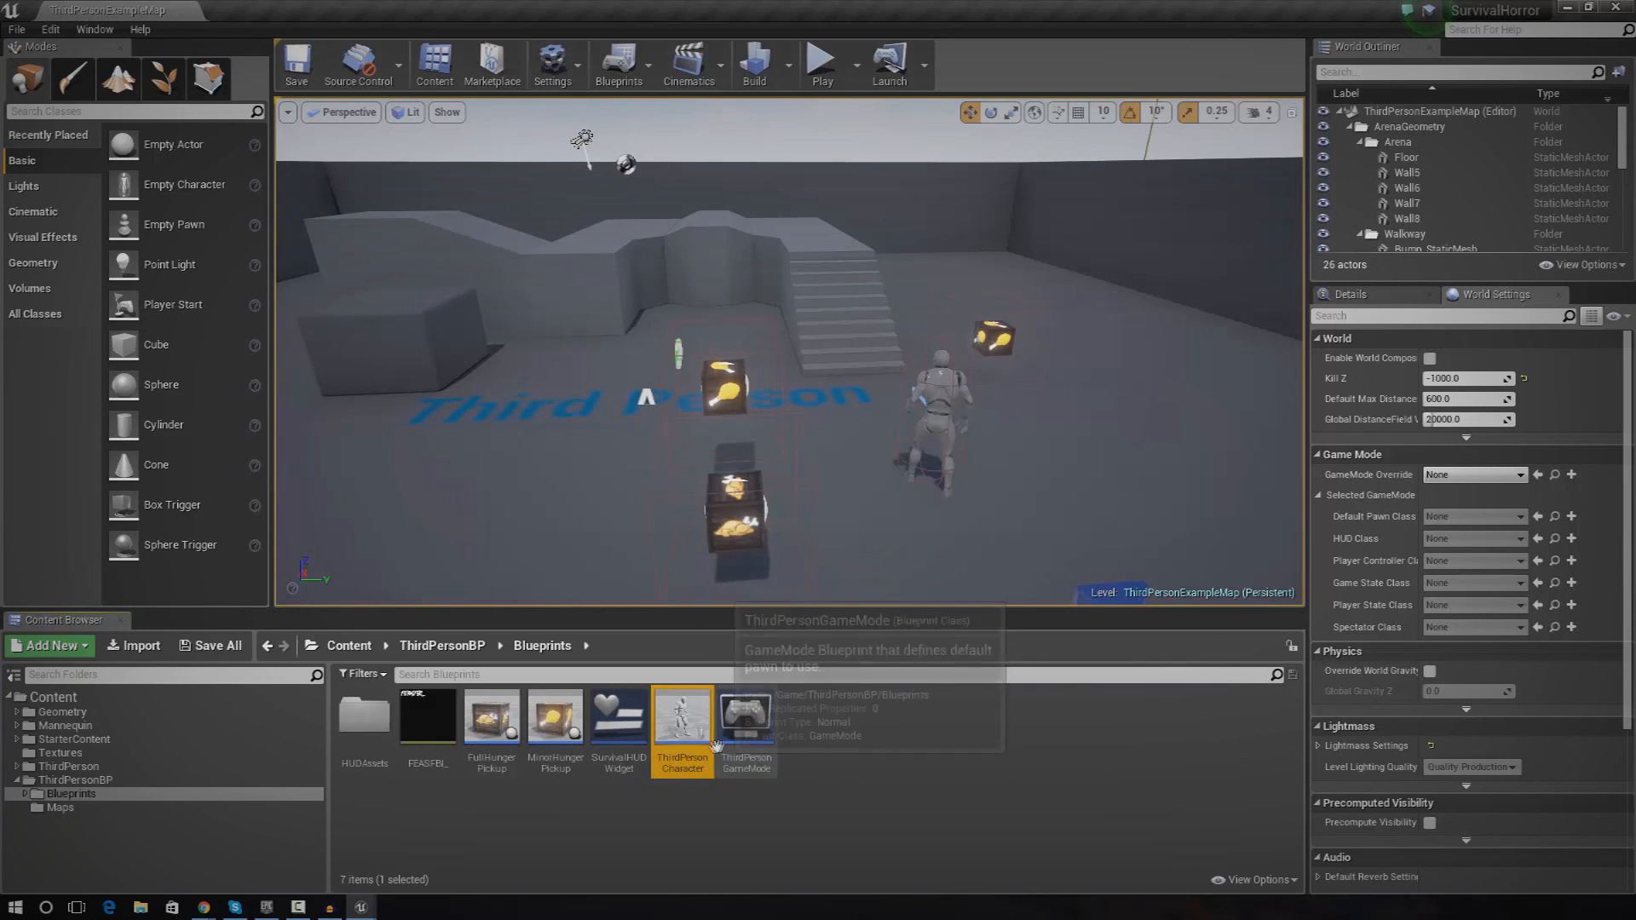
pyautogui.doubleClick(682, 718)
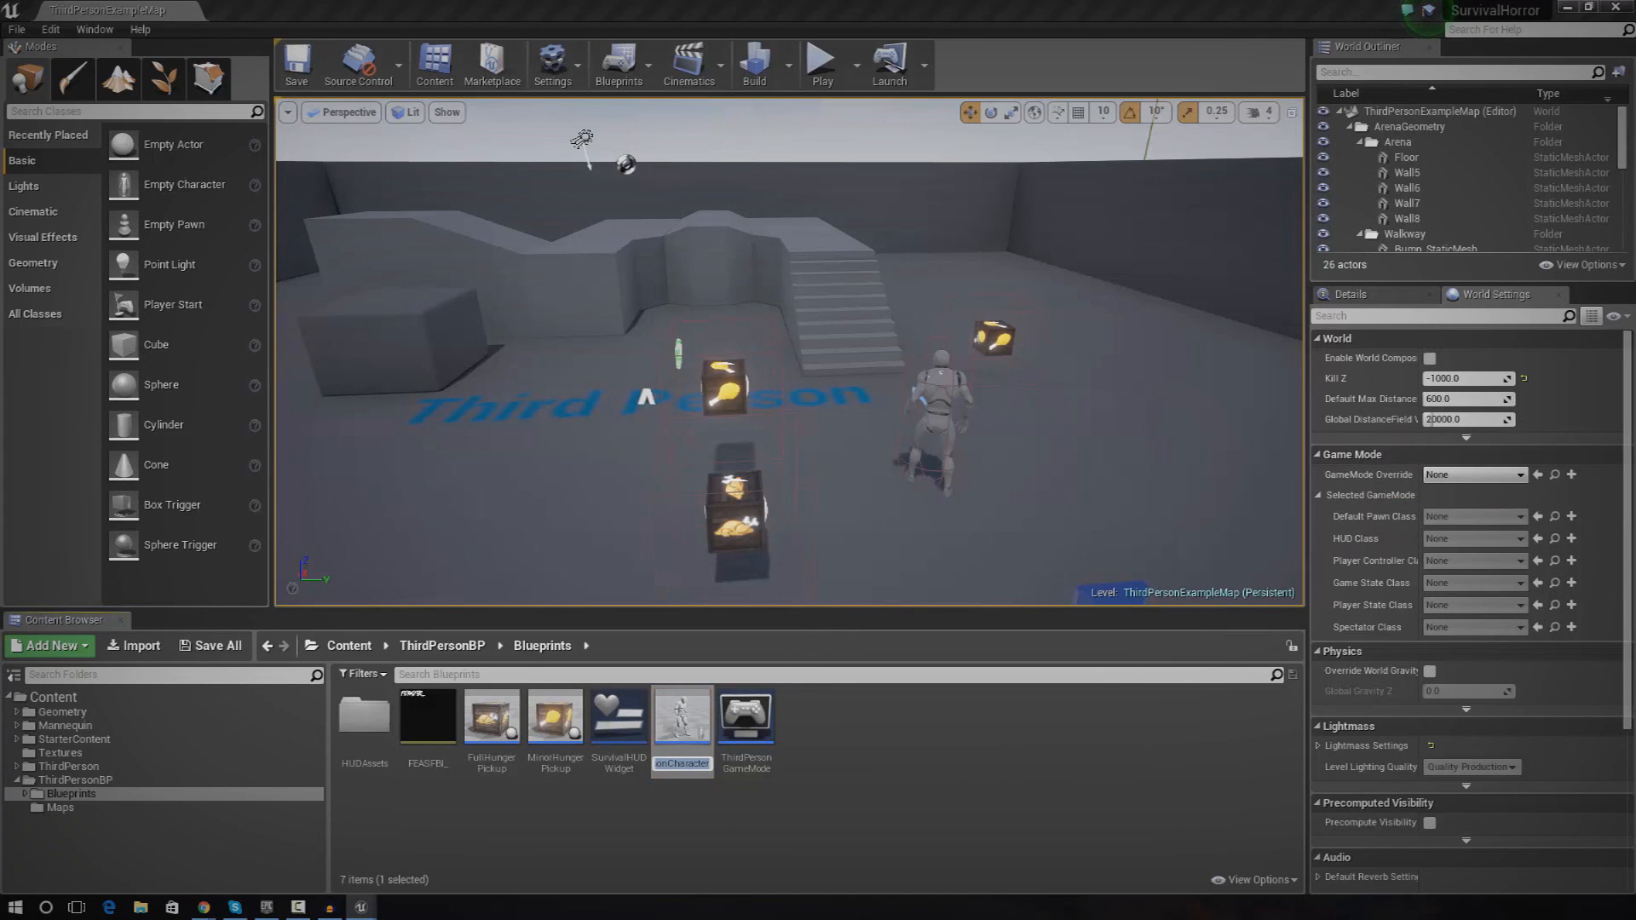
pyautogui.doubleClick(682, 716)
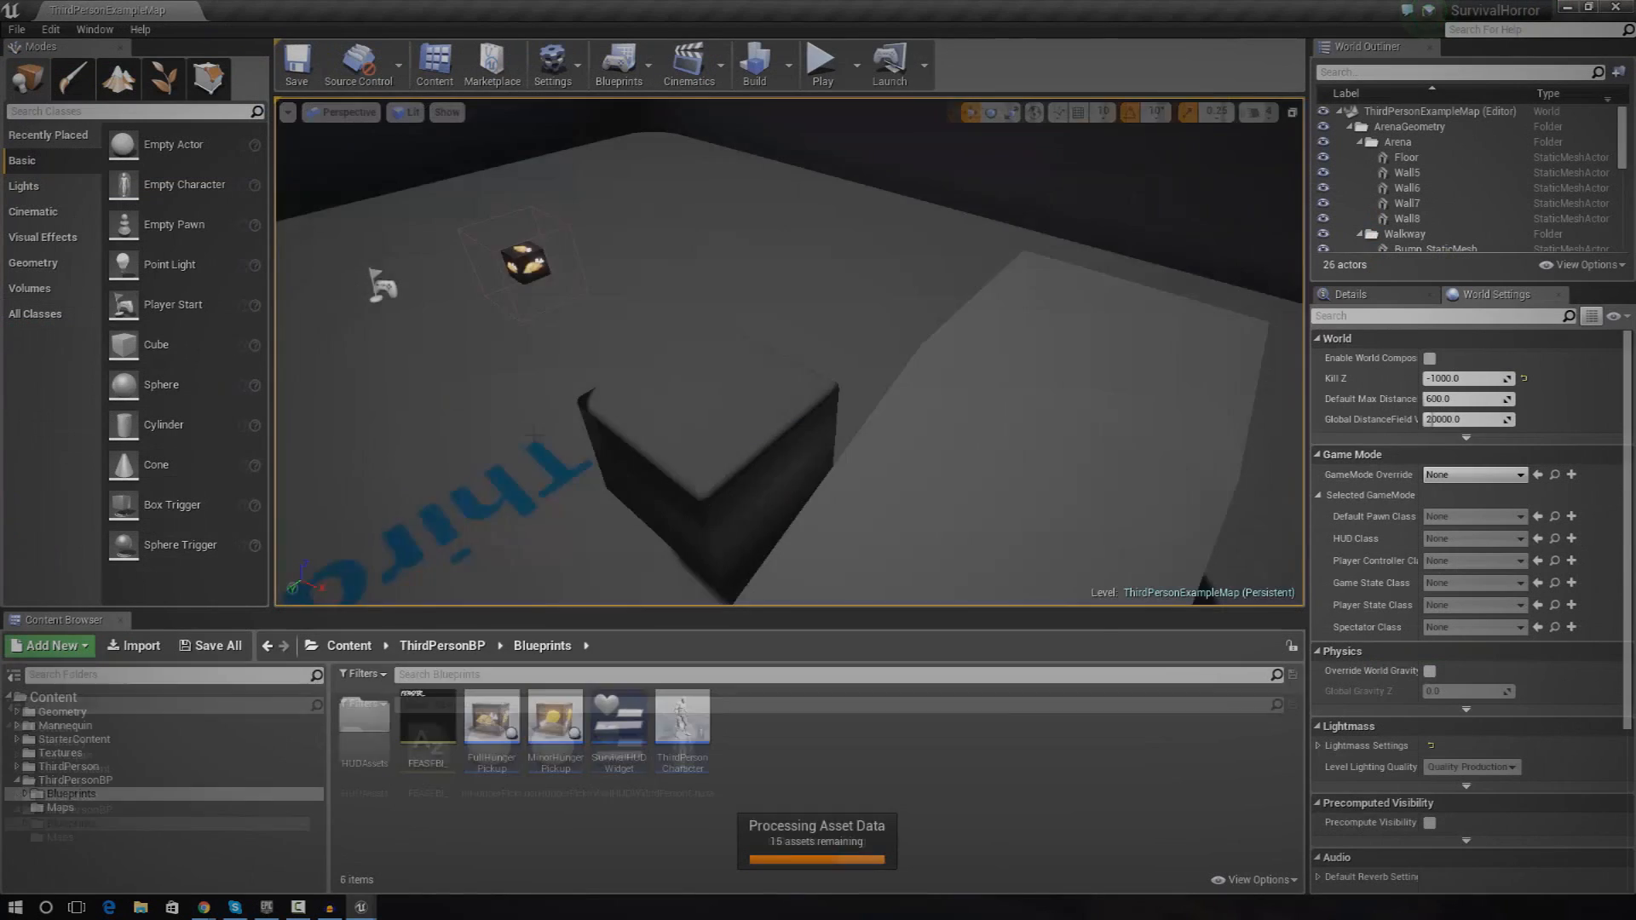
# Bring up the ThirdPersonCharacter blueprint editor showing Mesh, CameraBoom and FollowCamera
pyautogui.doubleClick(682, 719)
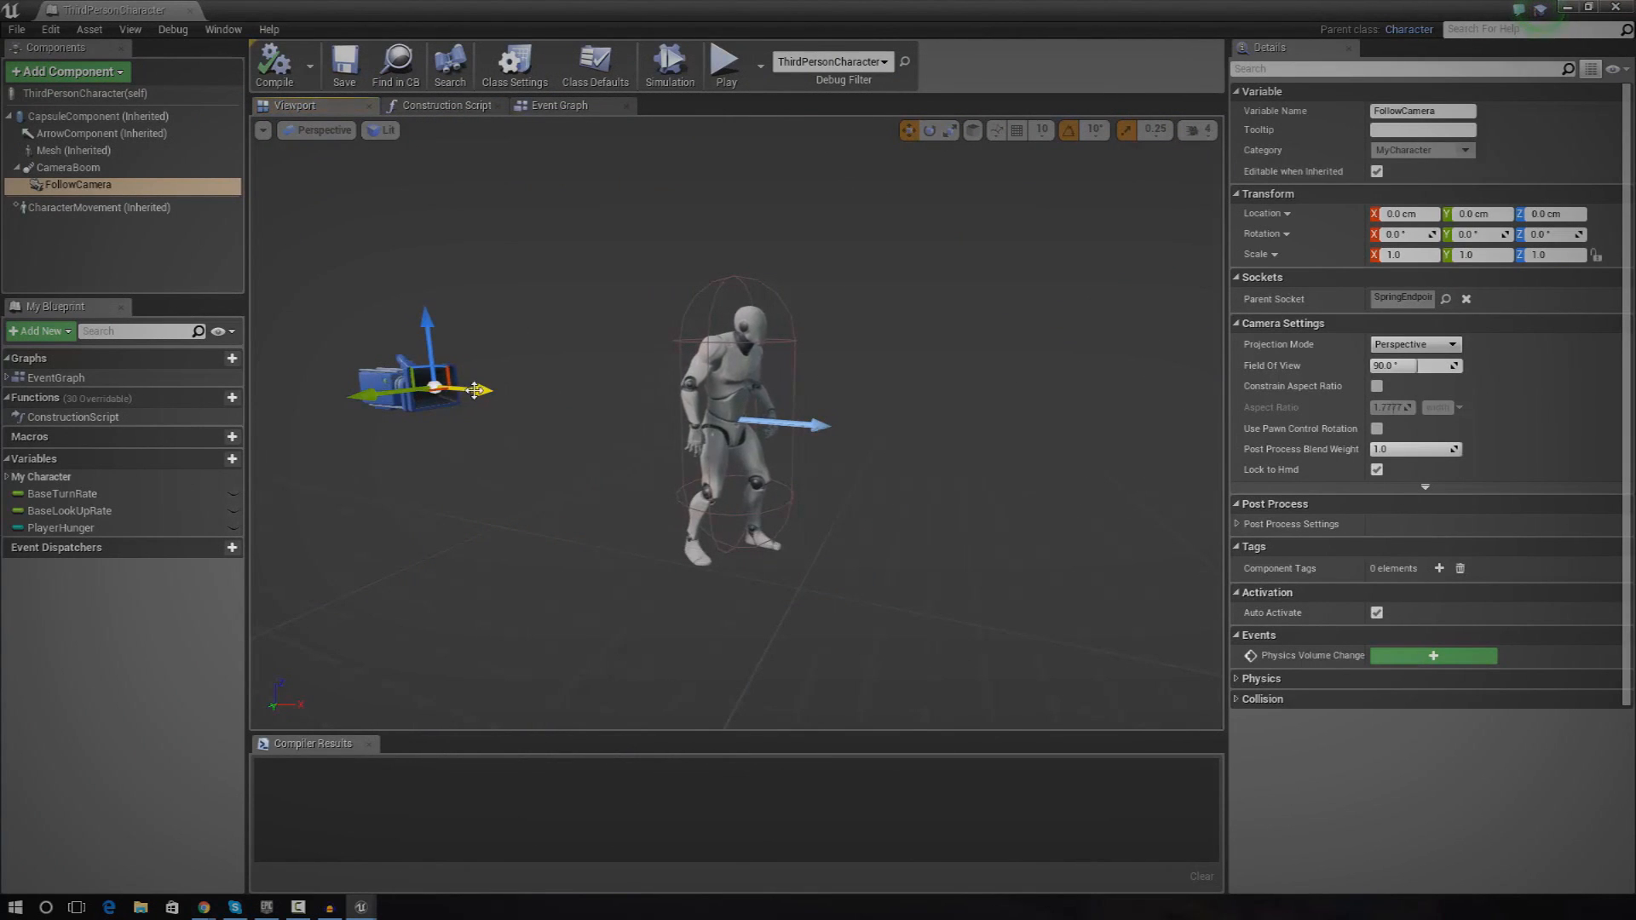
pyautogui.moveTo(588, 478)
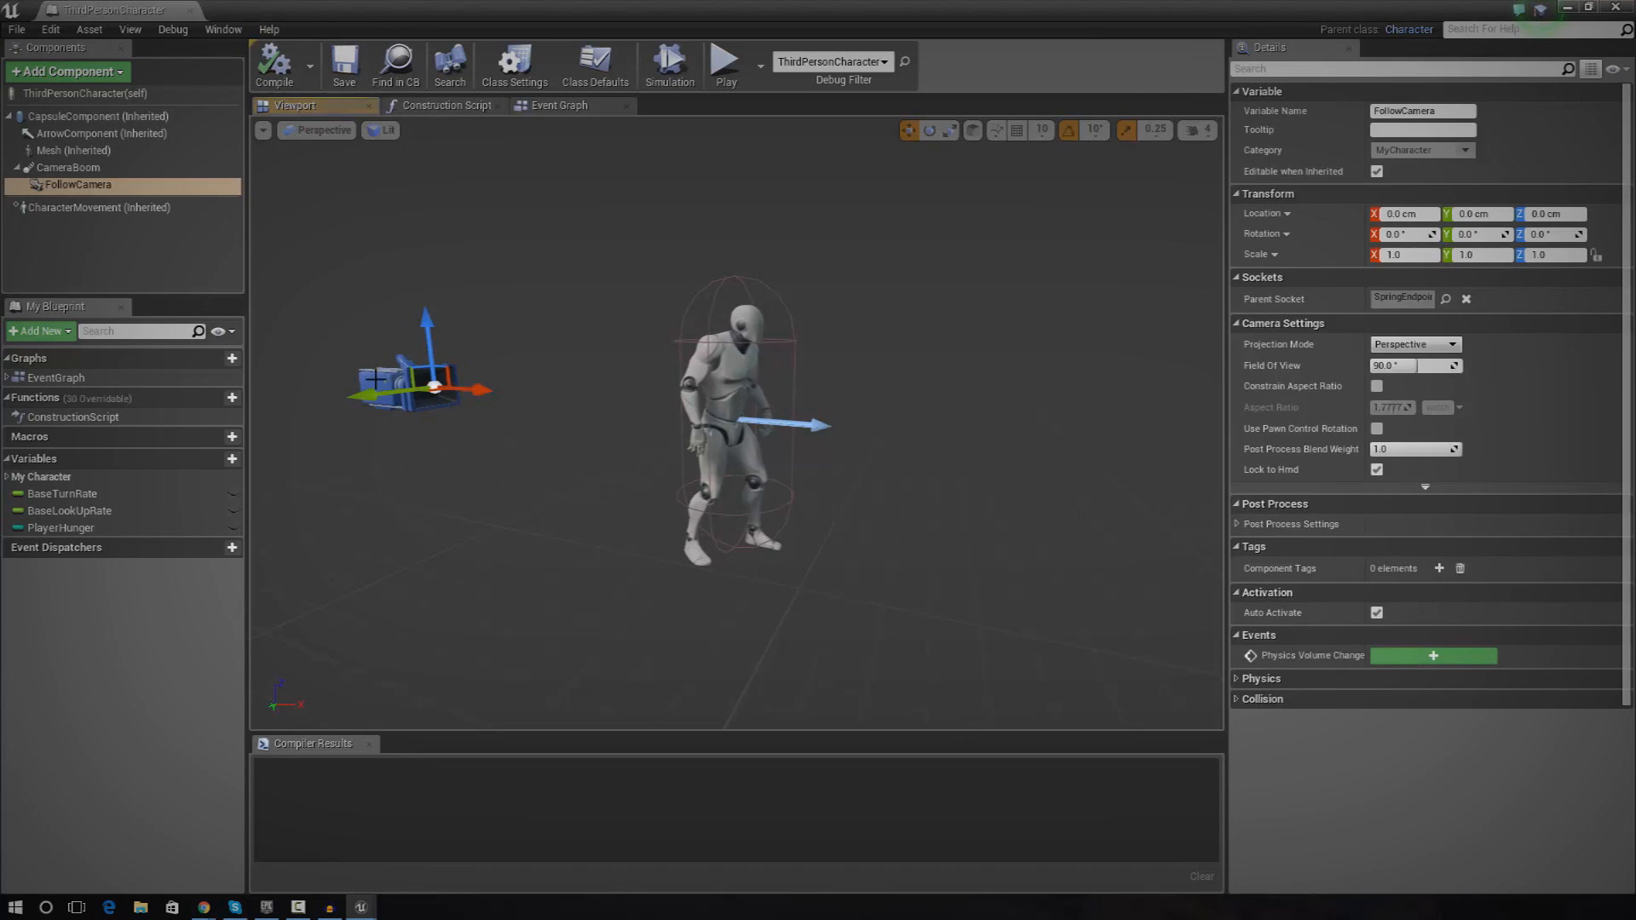
pyautogui.moveTo(78, 184)
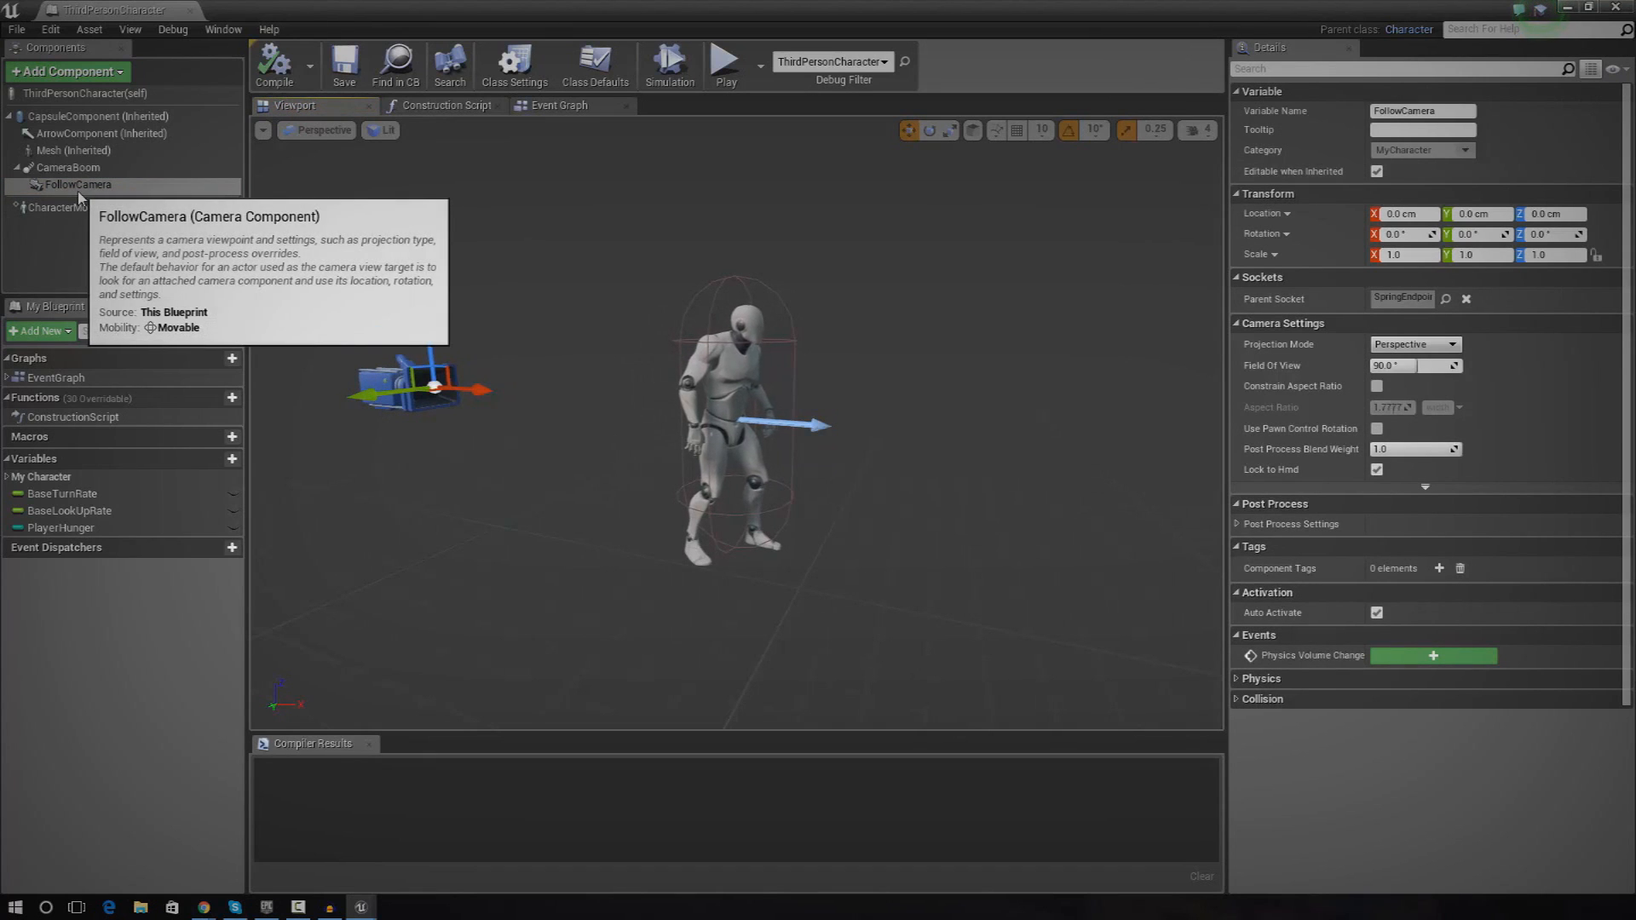
# Drag FollowCamera onto Mesh (Inherited) so it attaches to the mesh instead of CameraBoom
pyautogui.moveTo(79, 184); pyautogui.dragTo(78, 150)
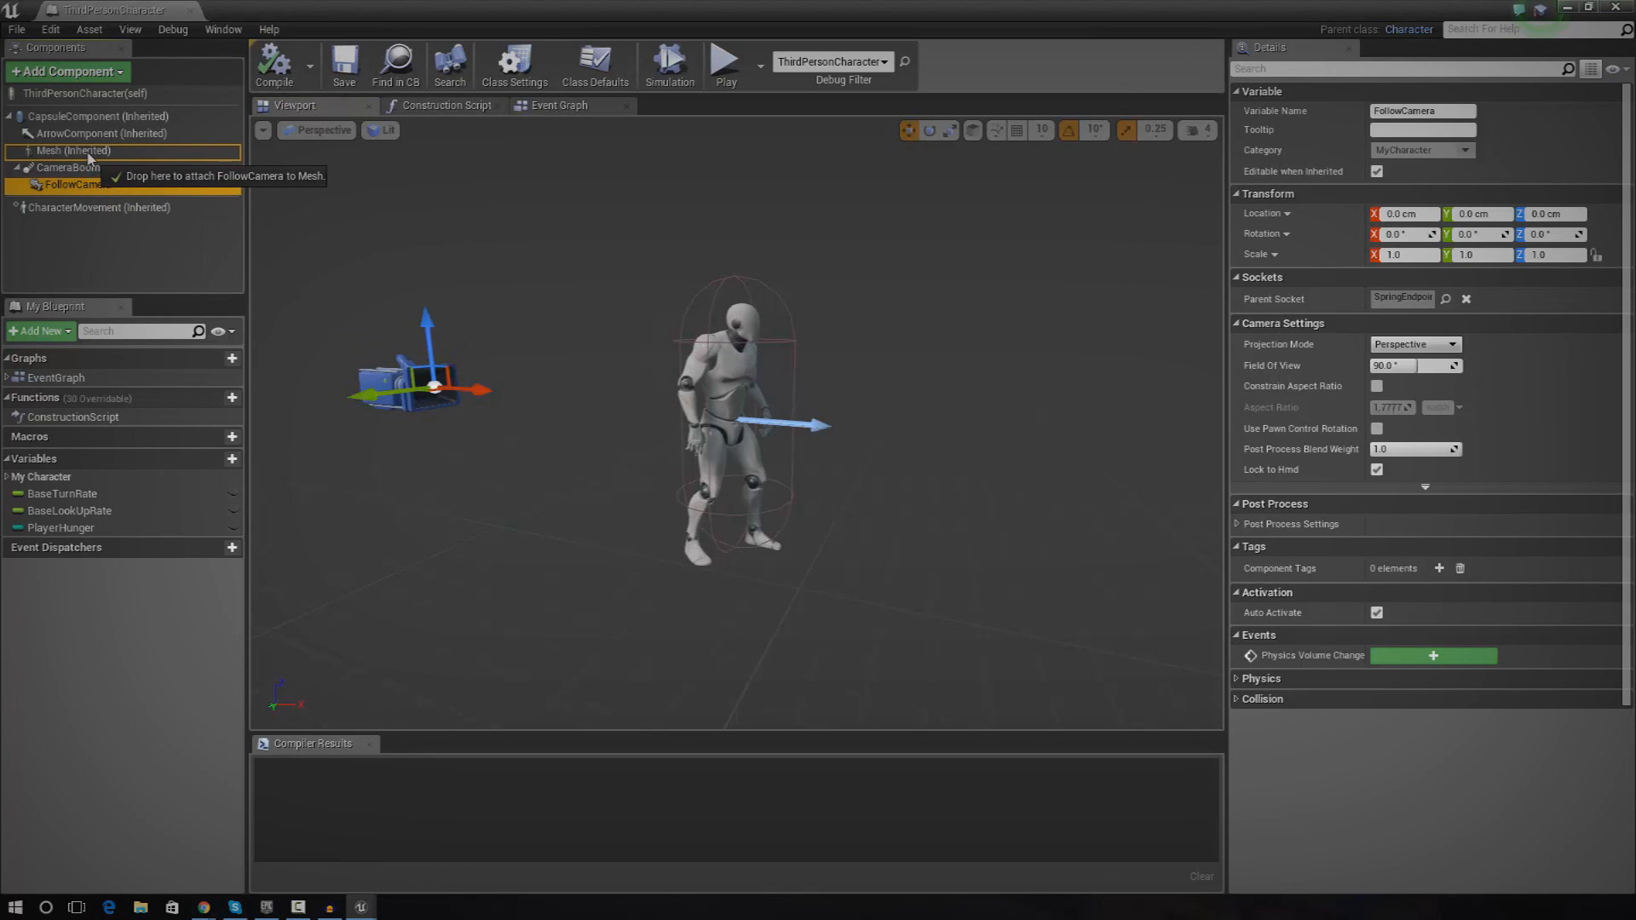
pyautogui.moveTo(73, 184); pyautogui.dragTo(73, 167)
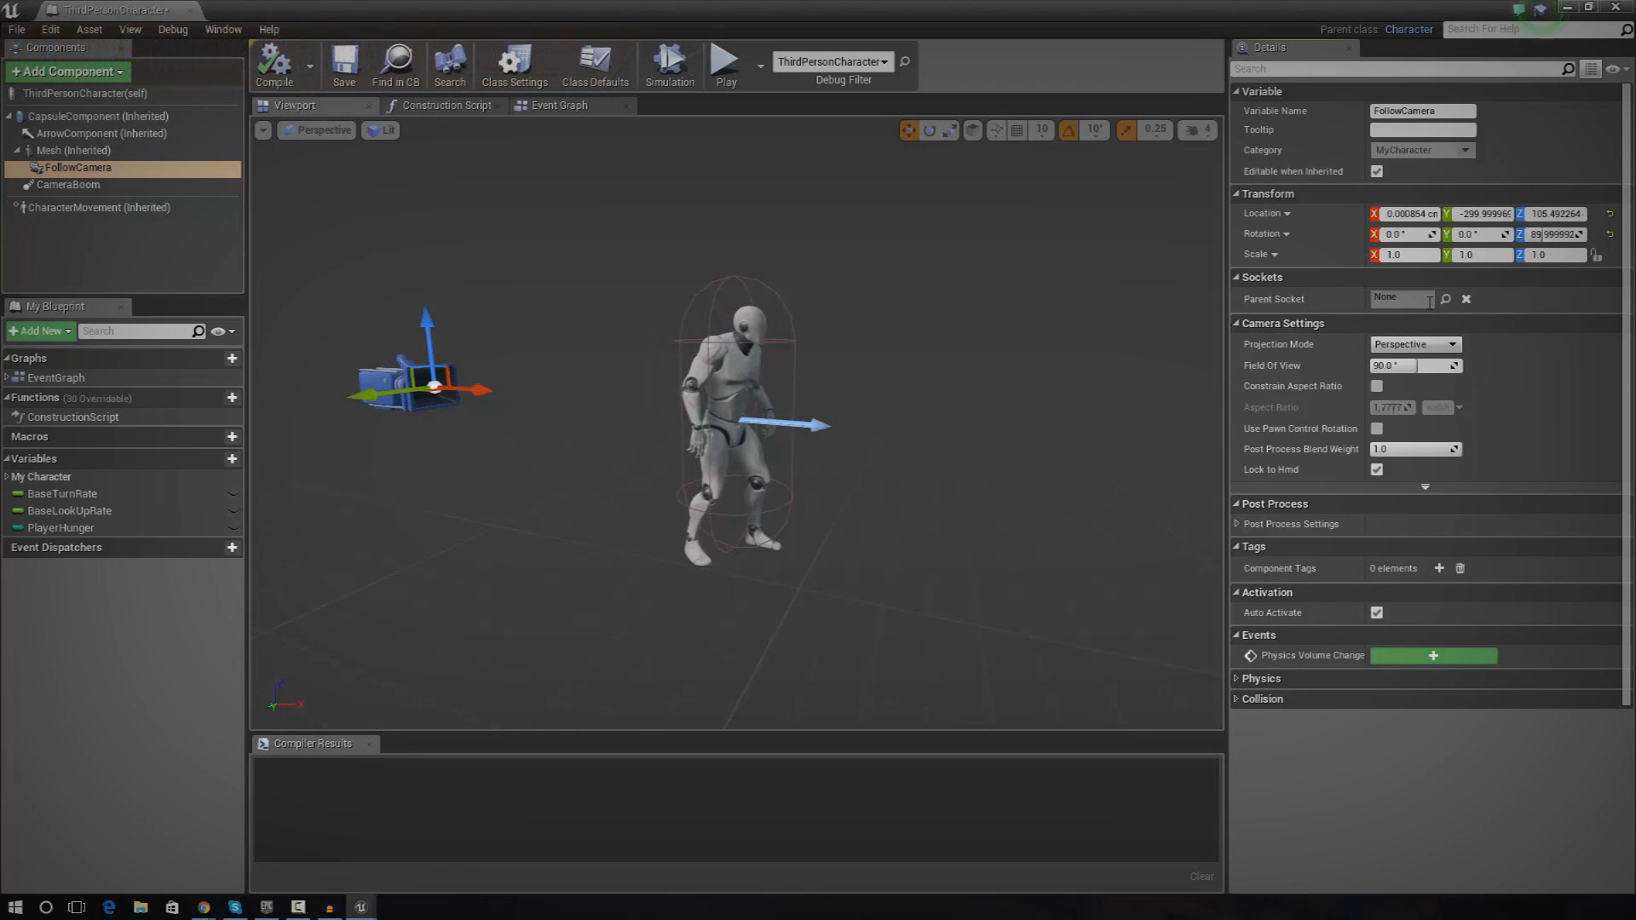
# Set FollowCamera's Parent Socket to the mesh's 'head' bone
pyautogui.click(1445, 298)
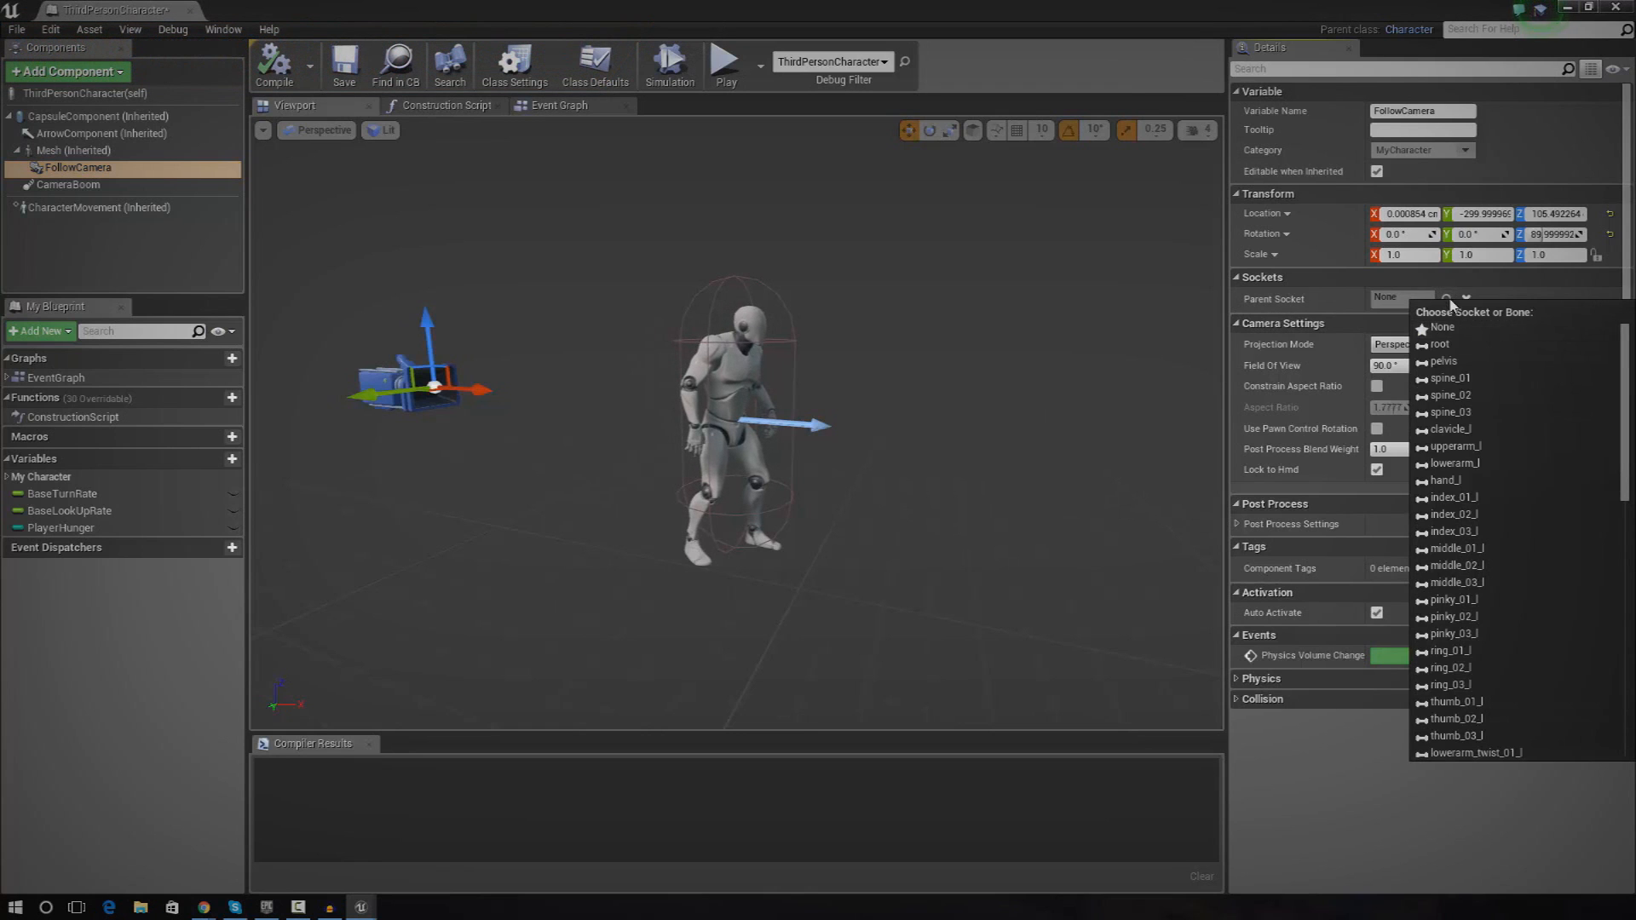
pyautogui.moveTo(1341, 314)
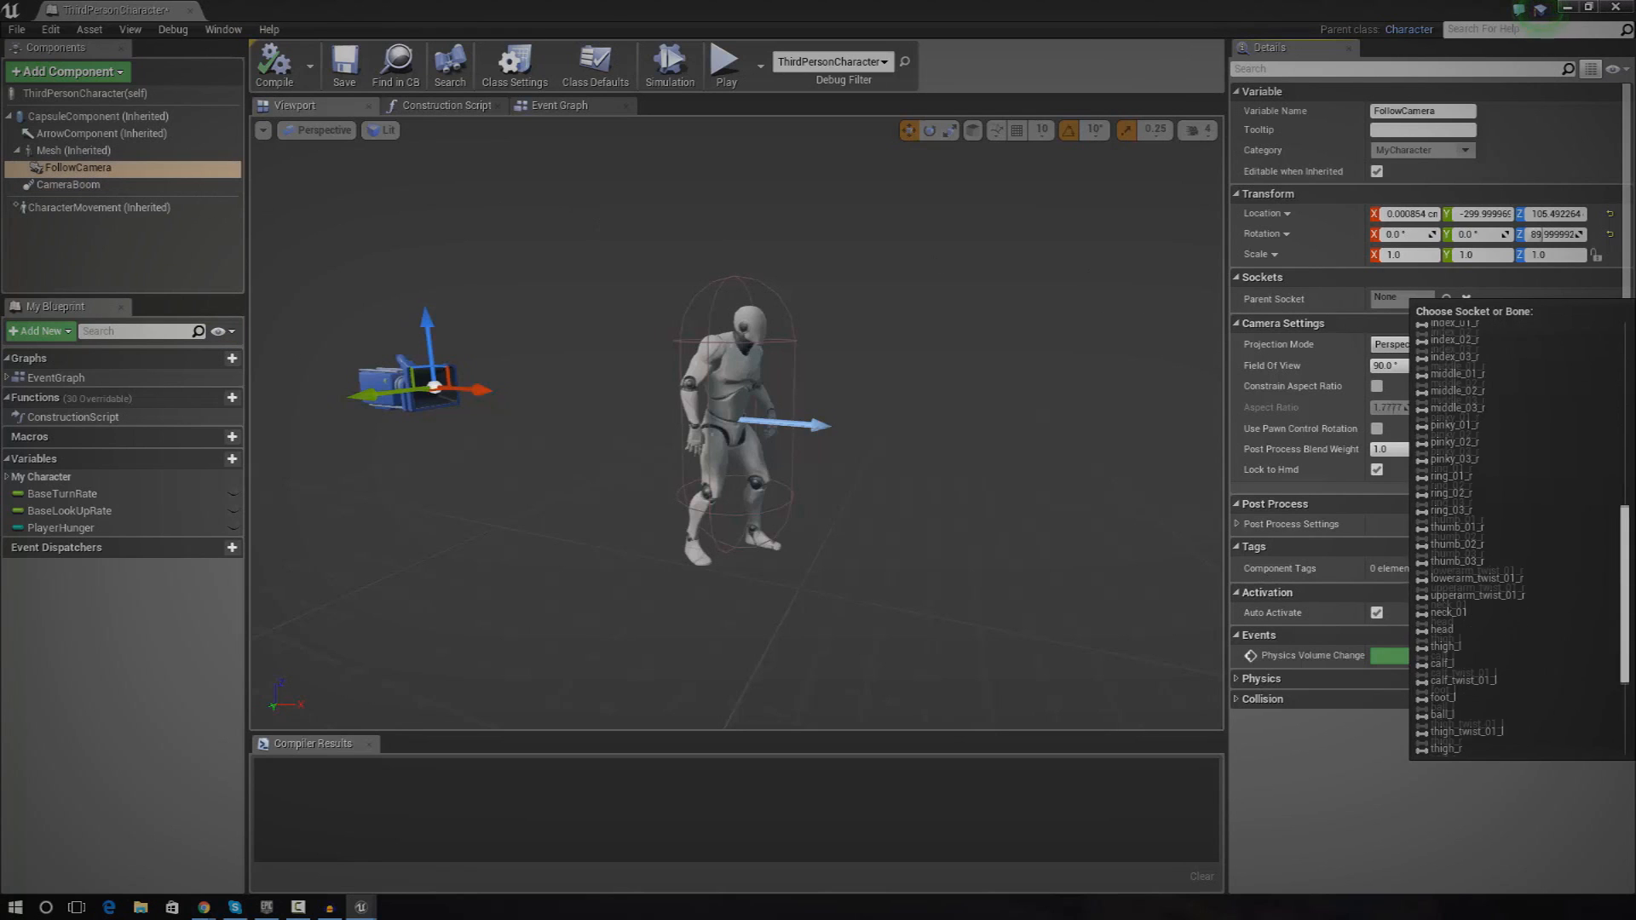
pyautogui.scroll(-3)
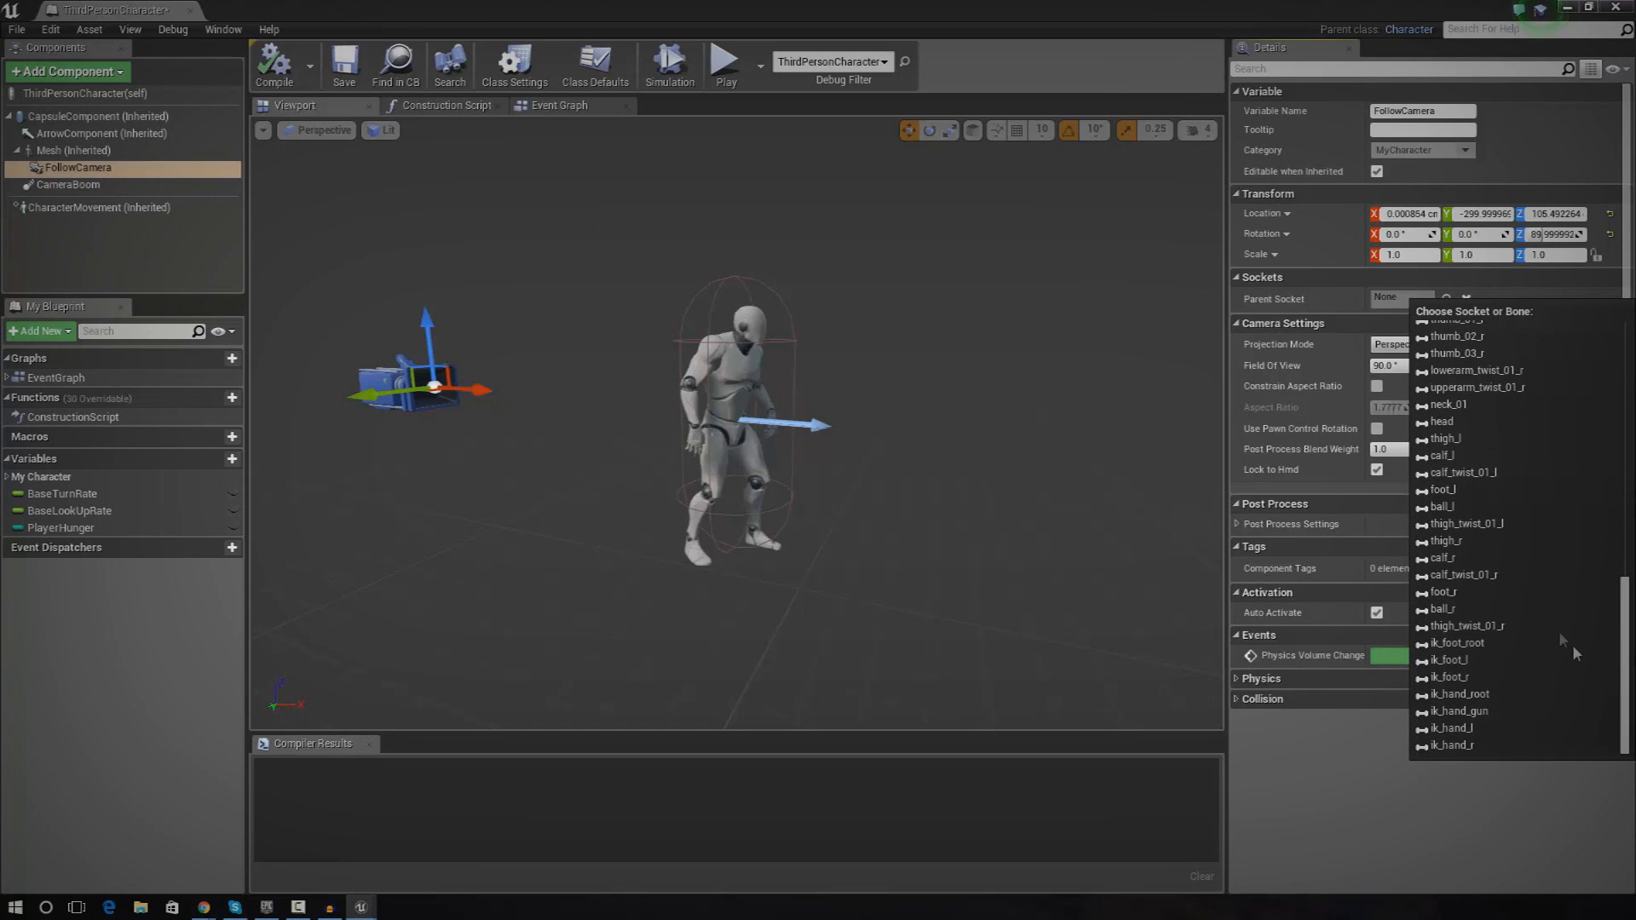
pyautogui.click(1442, 421)
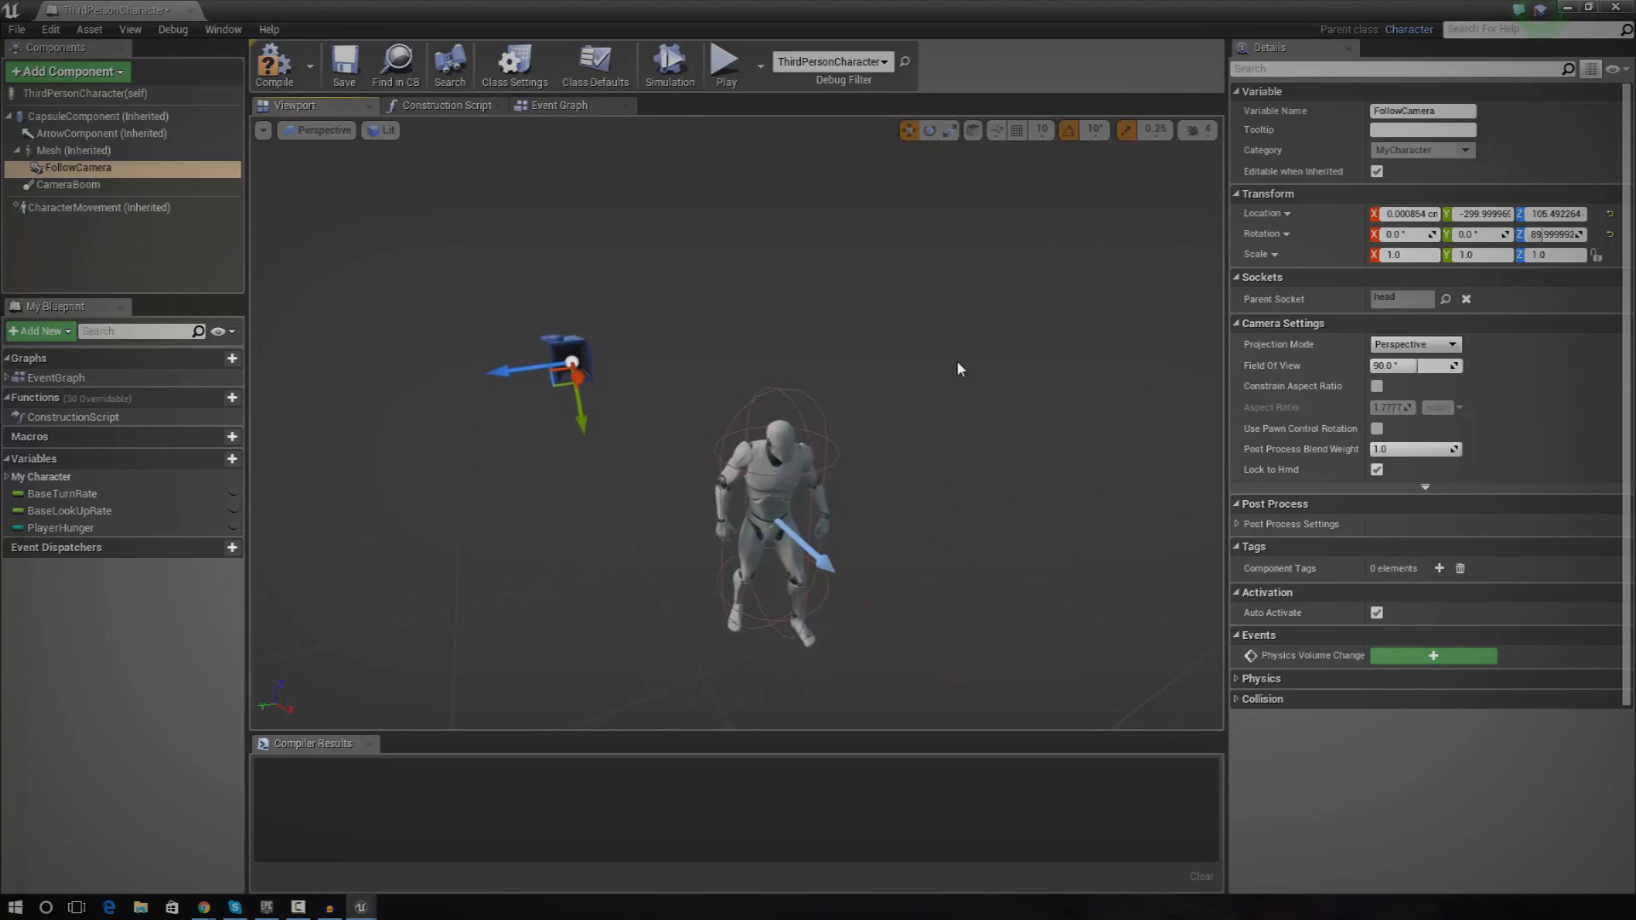
pyautogui.moveTo(748, 313)
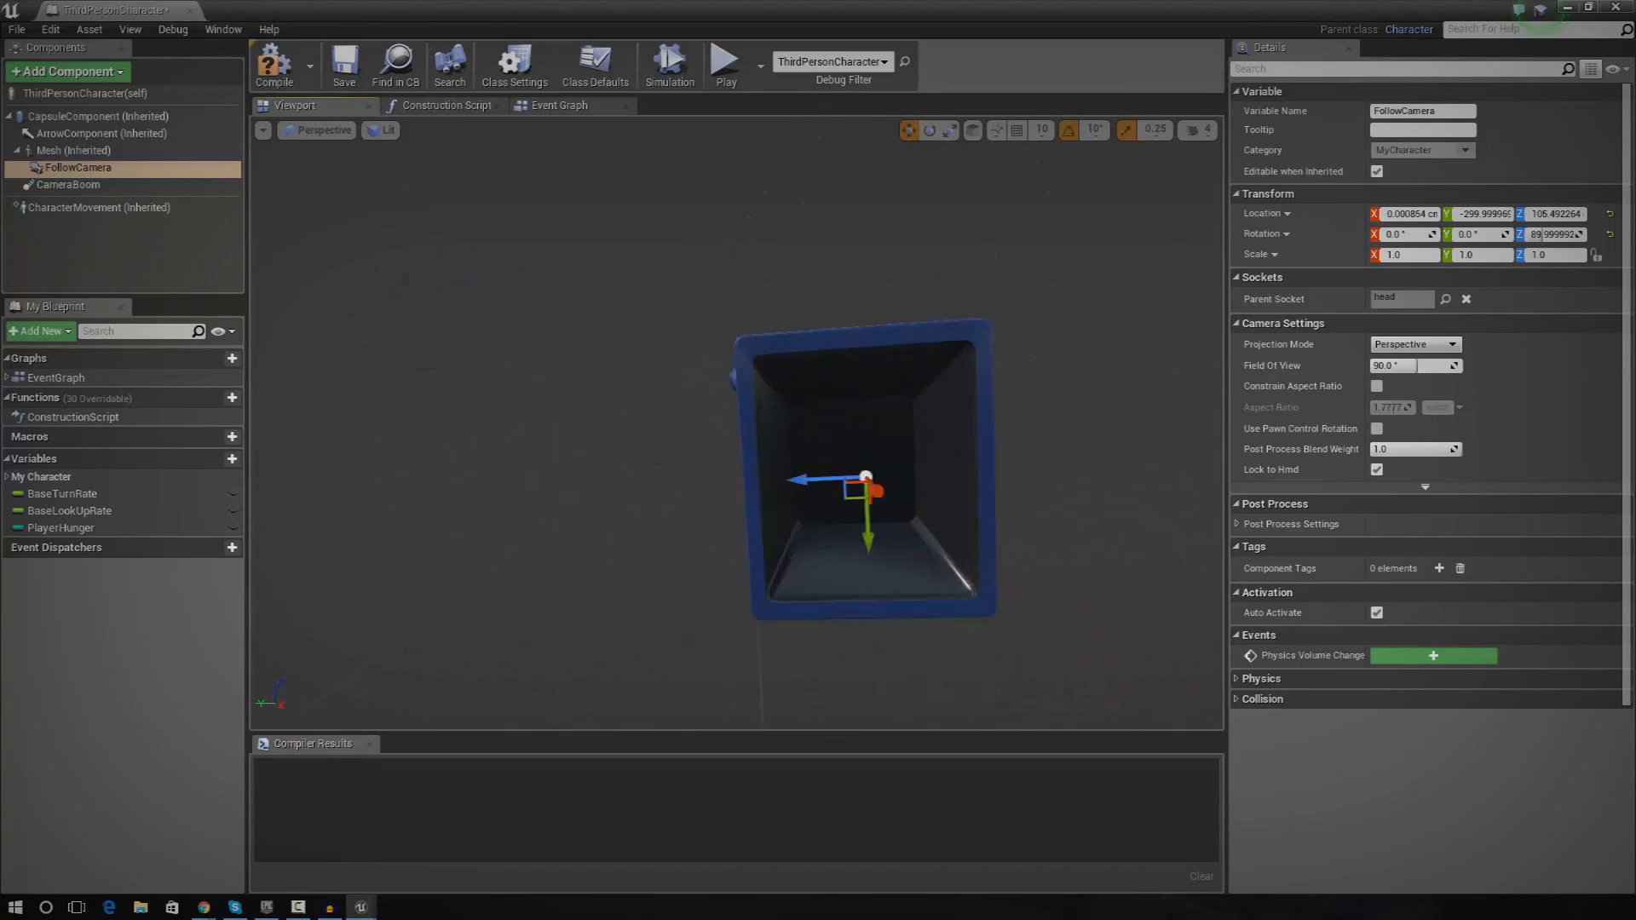
# Move the FollowCamera onto the mannequin's face, rotated forward, and compile the blueprint
pyautogui.moveTo(865, 481); pyautogui.dragTo(752, 511)
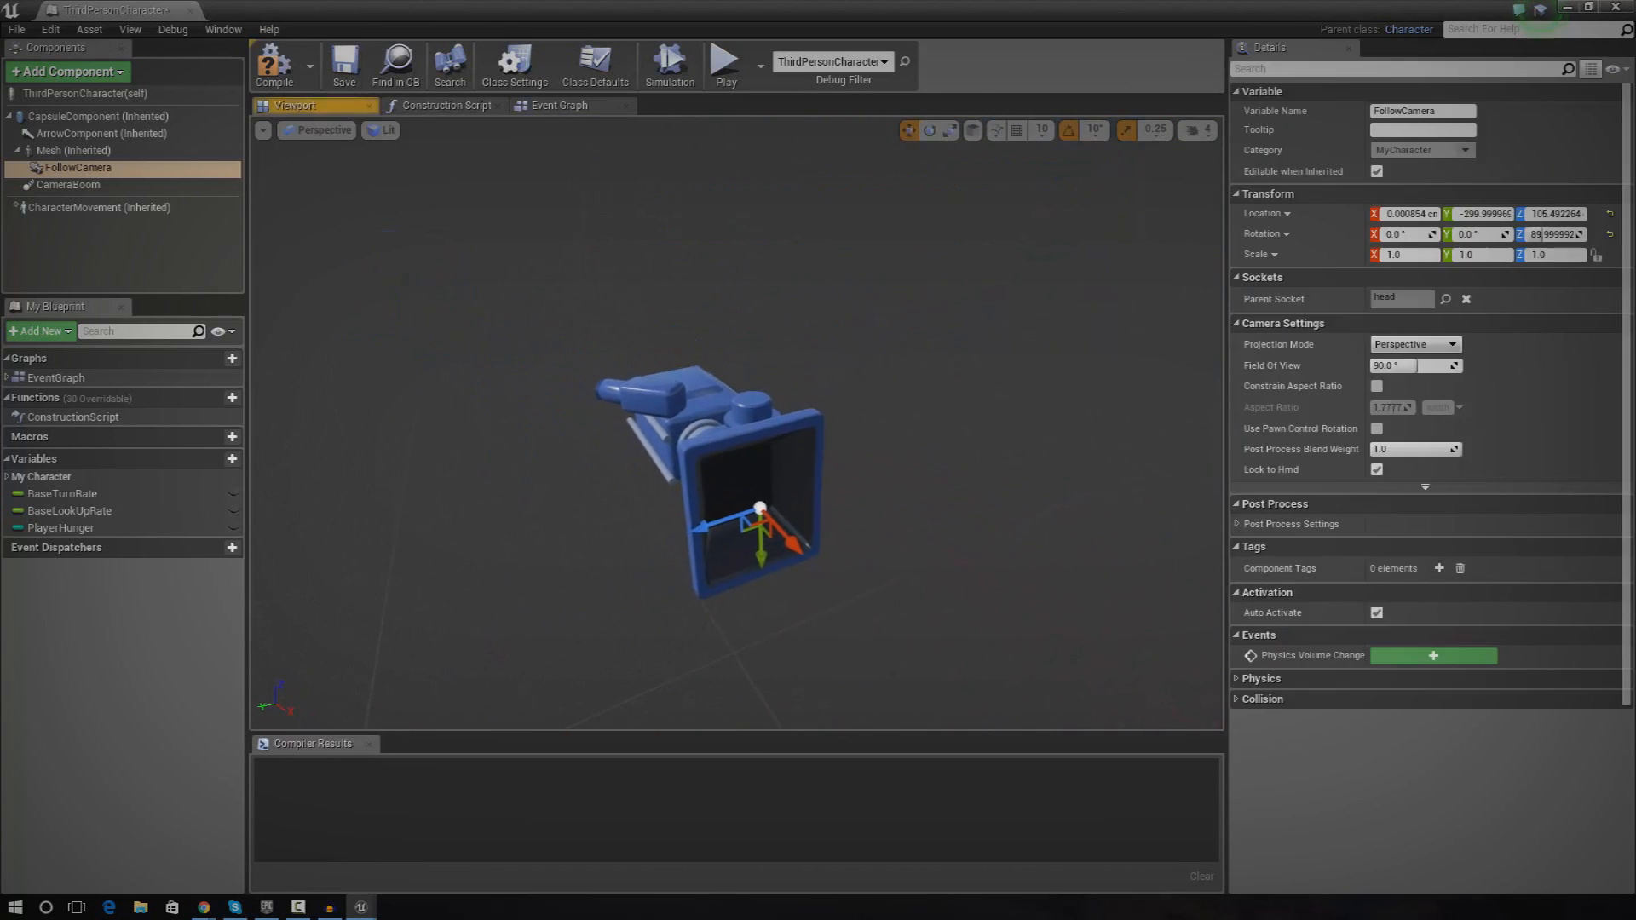
pyautogui.click(929, 129)
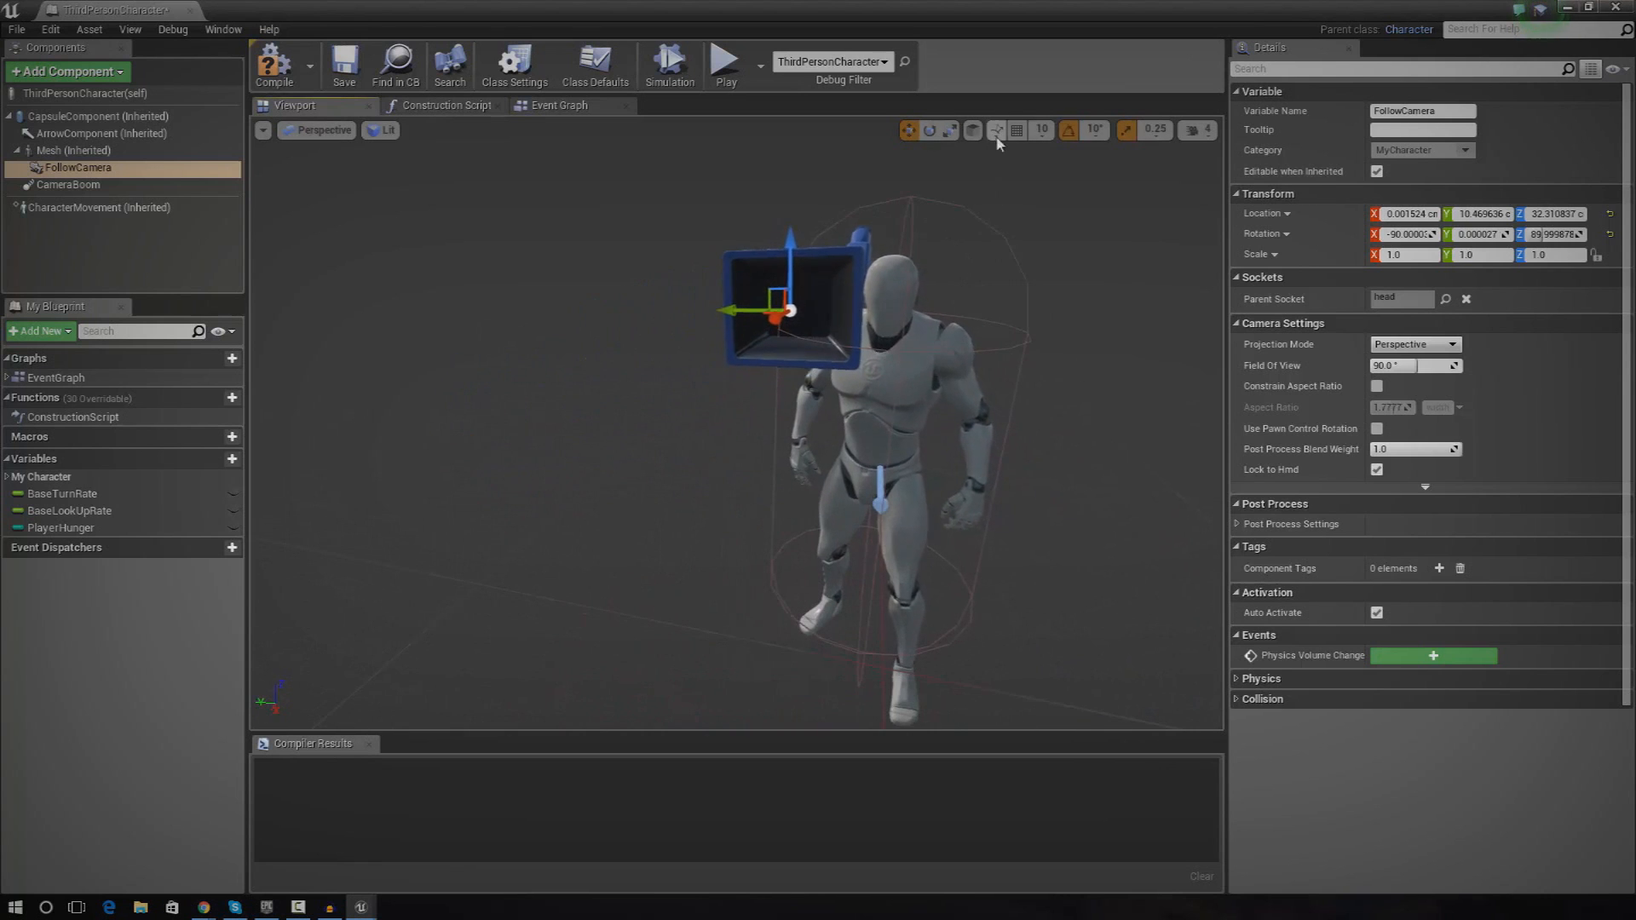
pyautogui.moveTo(1017, 136)
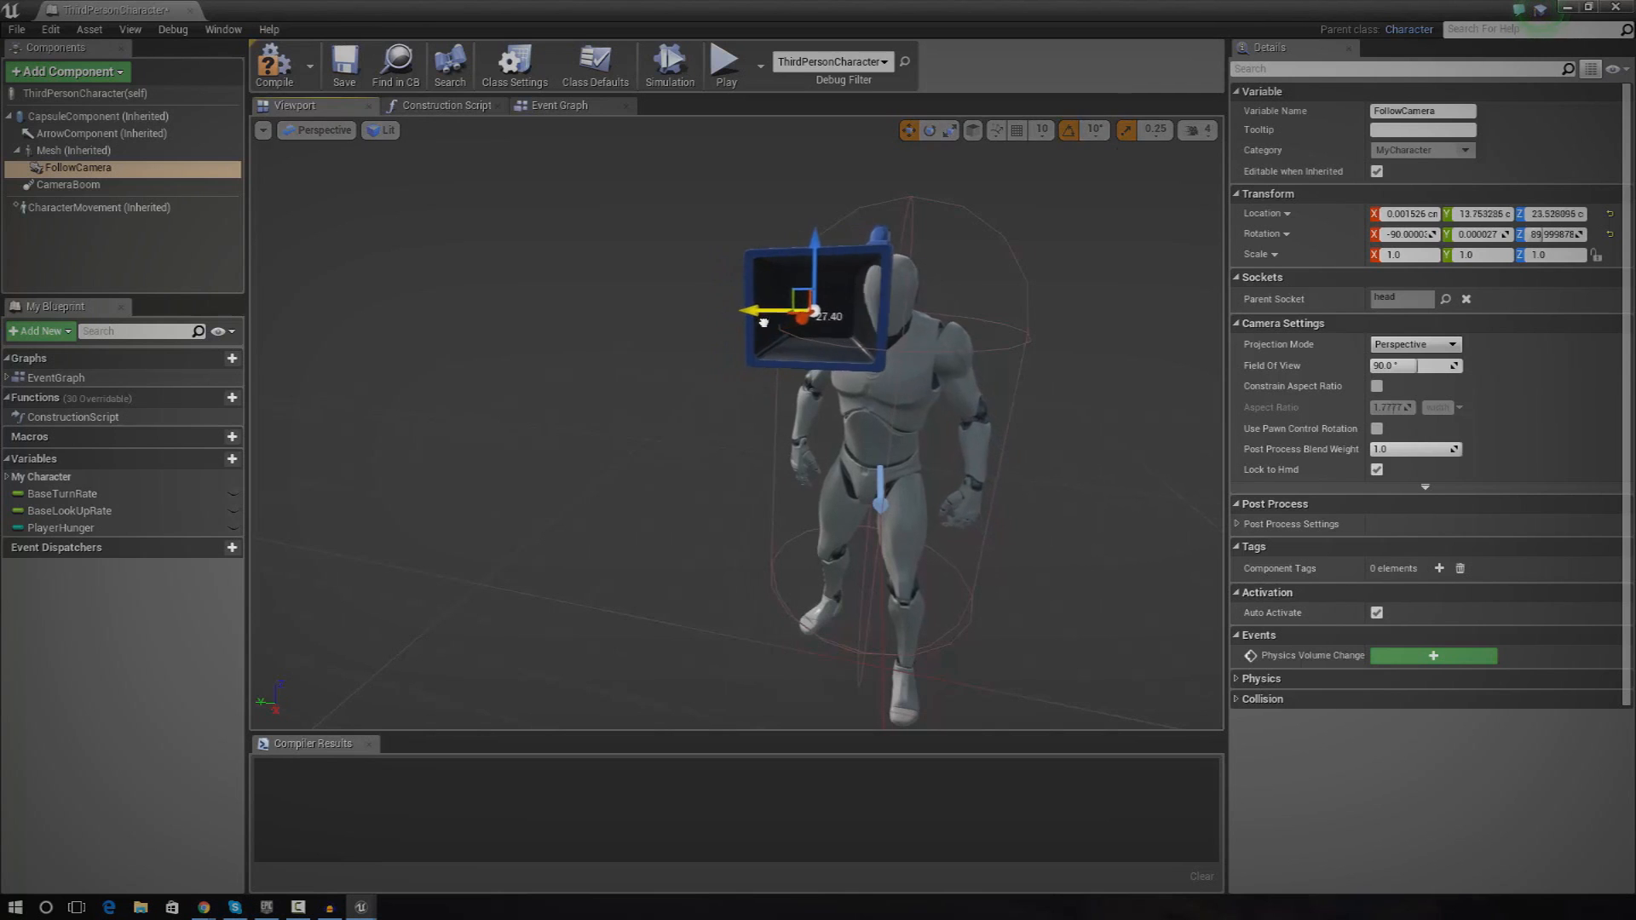
pyautogui.moveTo(802, 308); pyautogui.dragTo(891, 271)
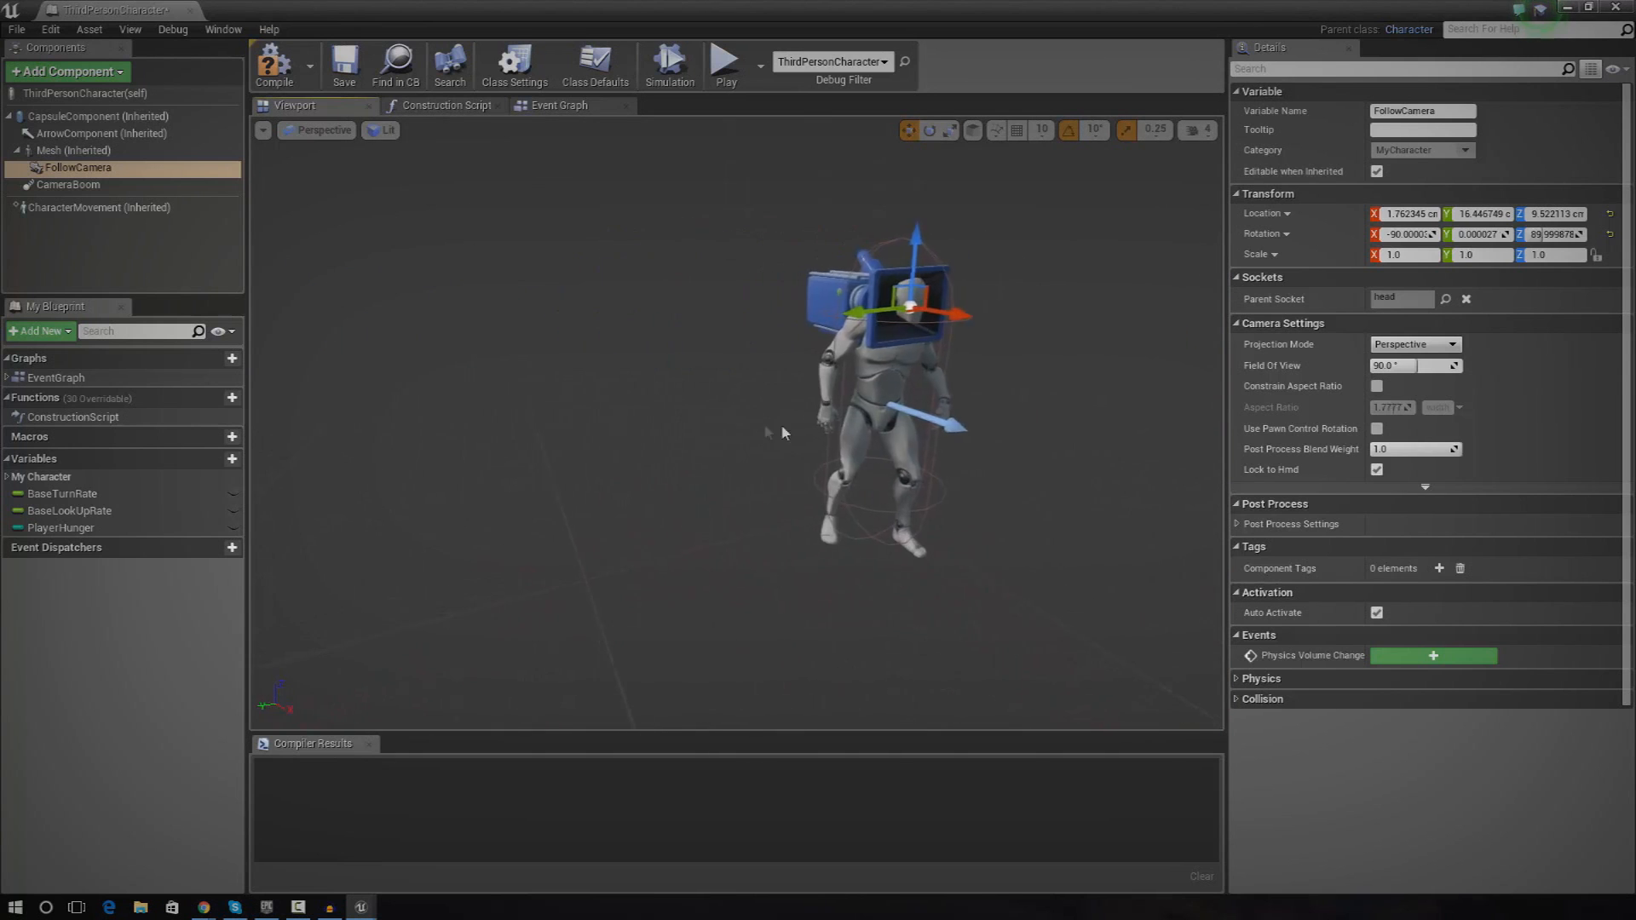
# Test-play the level, stop, and reopen ThirdPersonCharacter with the Mesh component selected
pyautogui.click(275, 61)
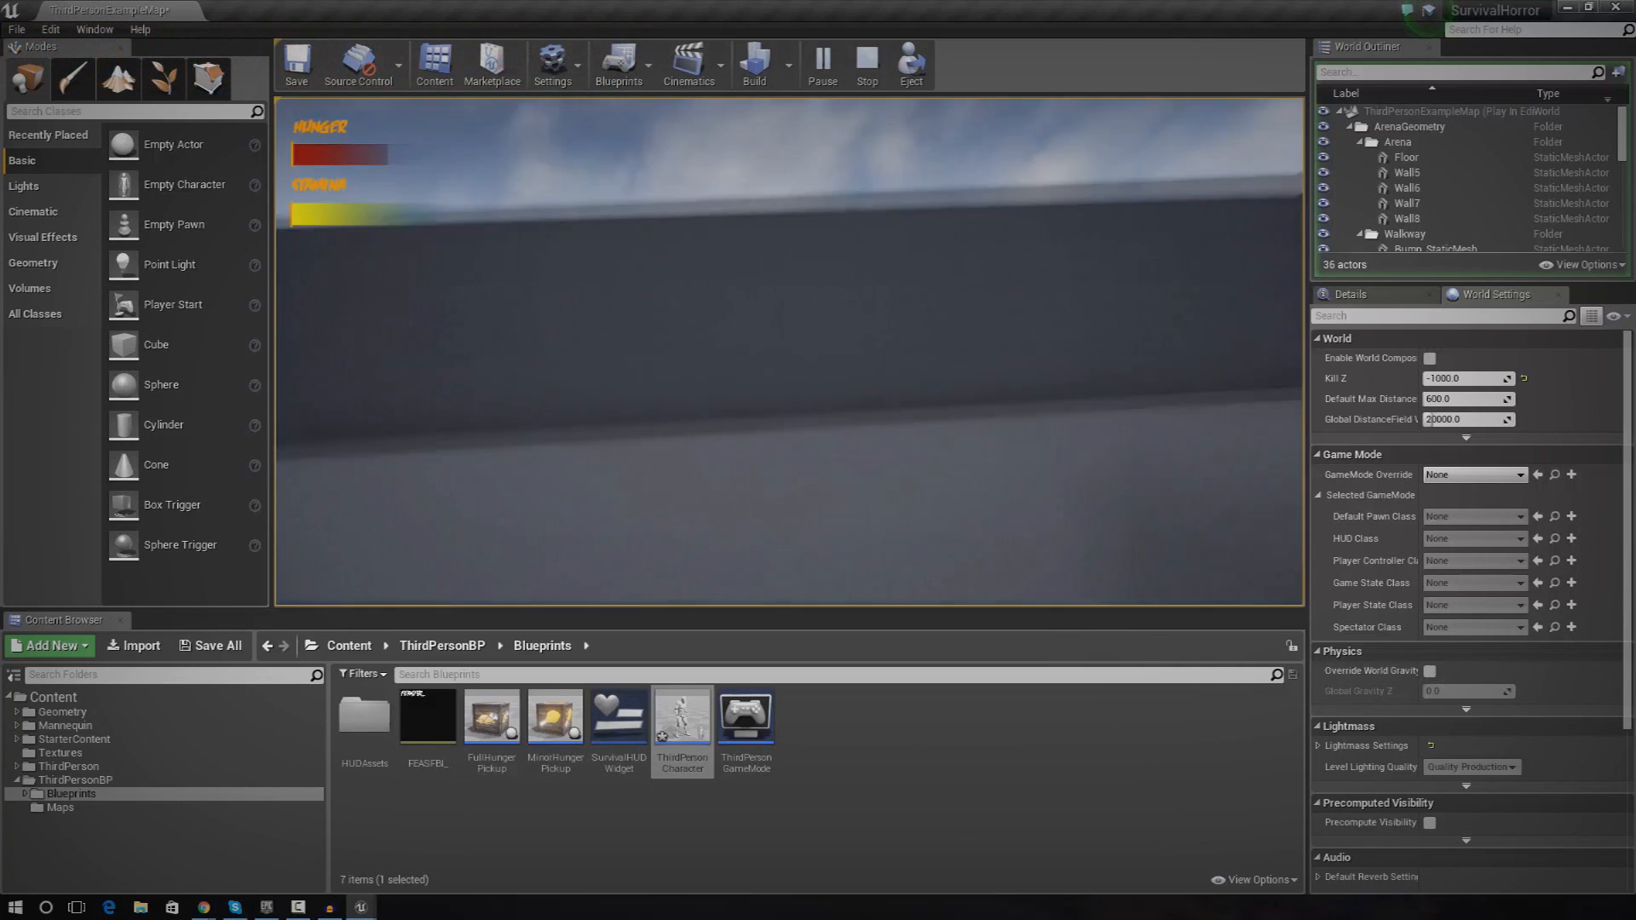
pyautogui.click(868, 60)
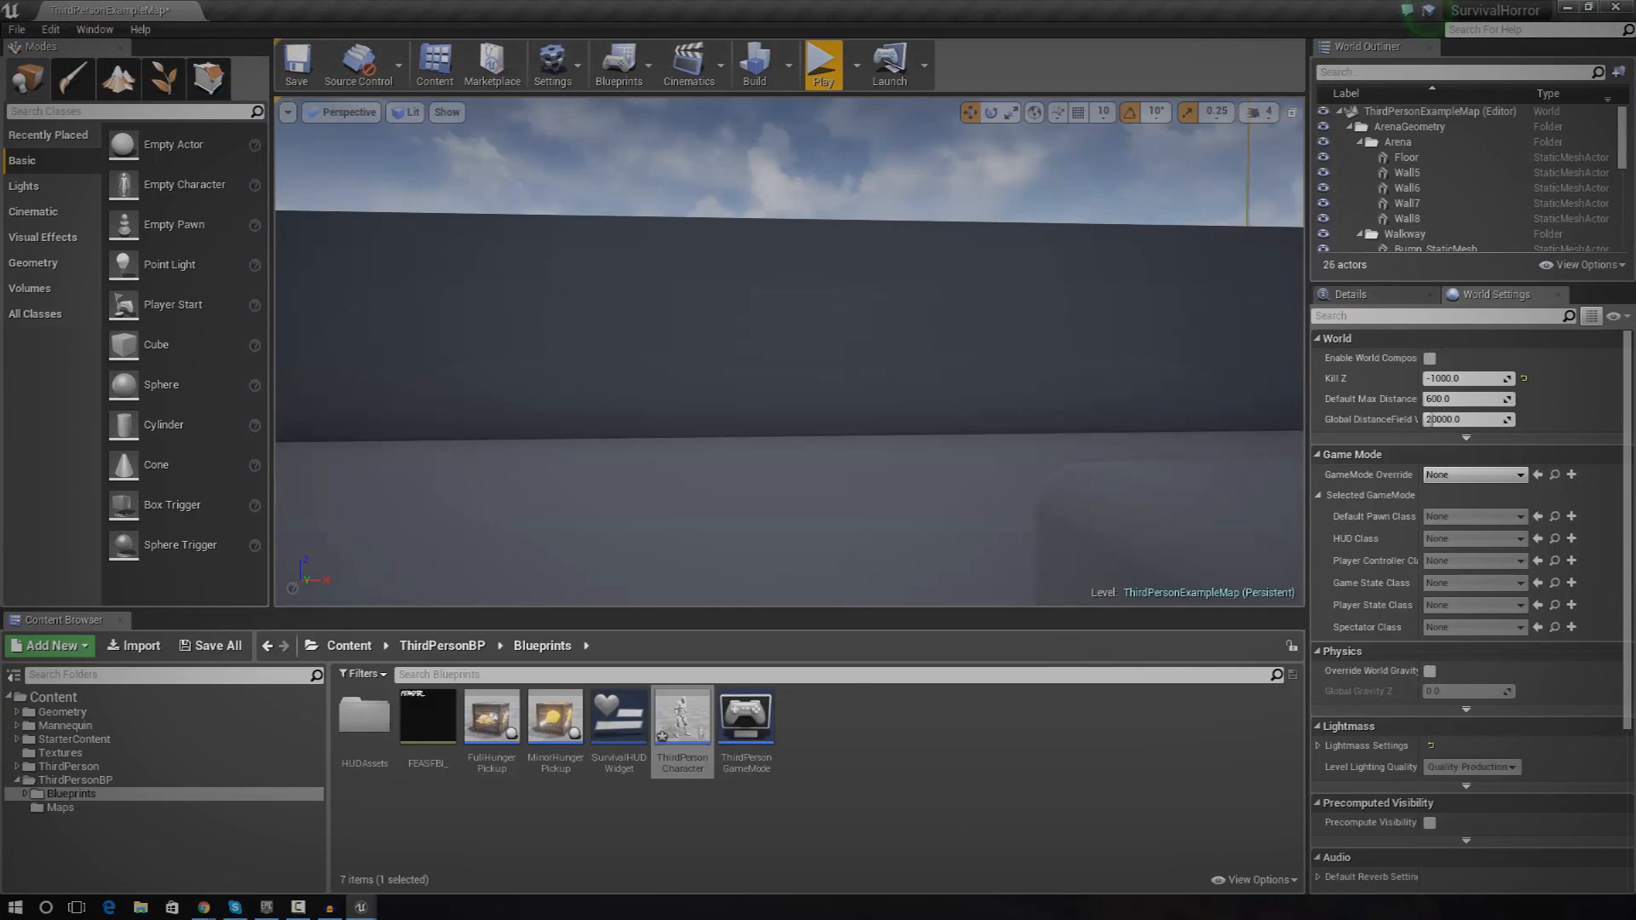
pyautogui.doubleClick(682, 716)
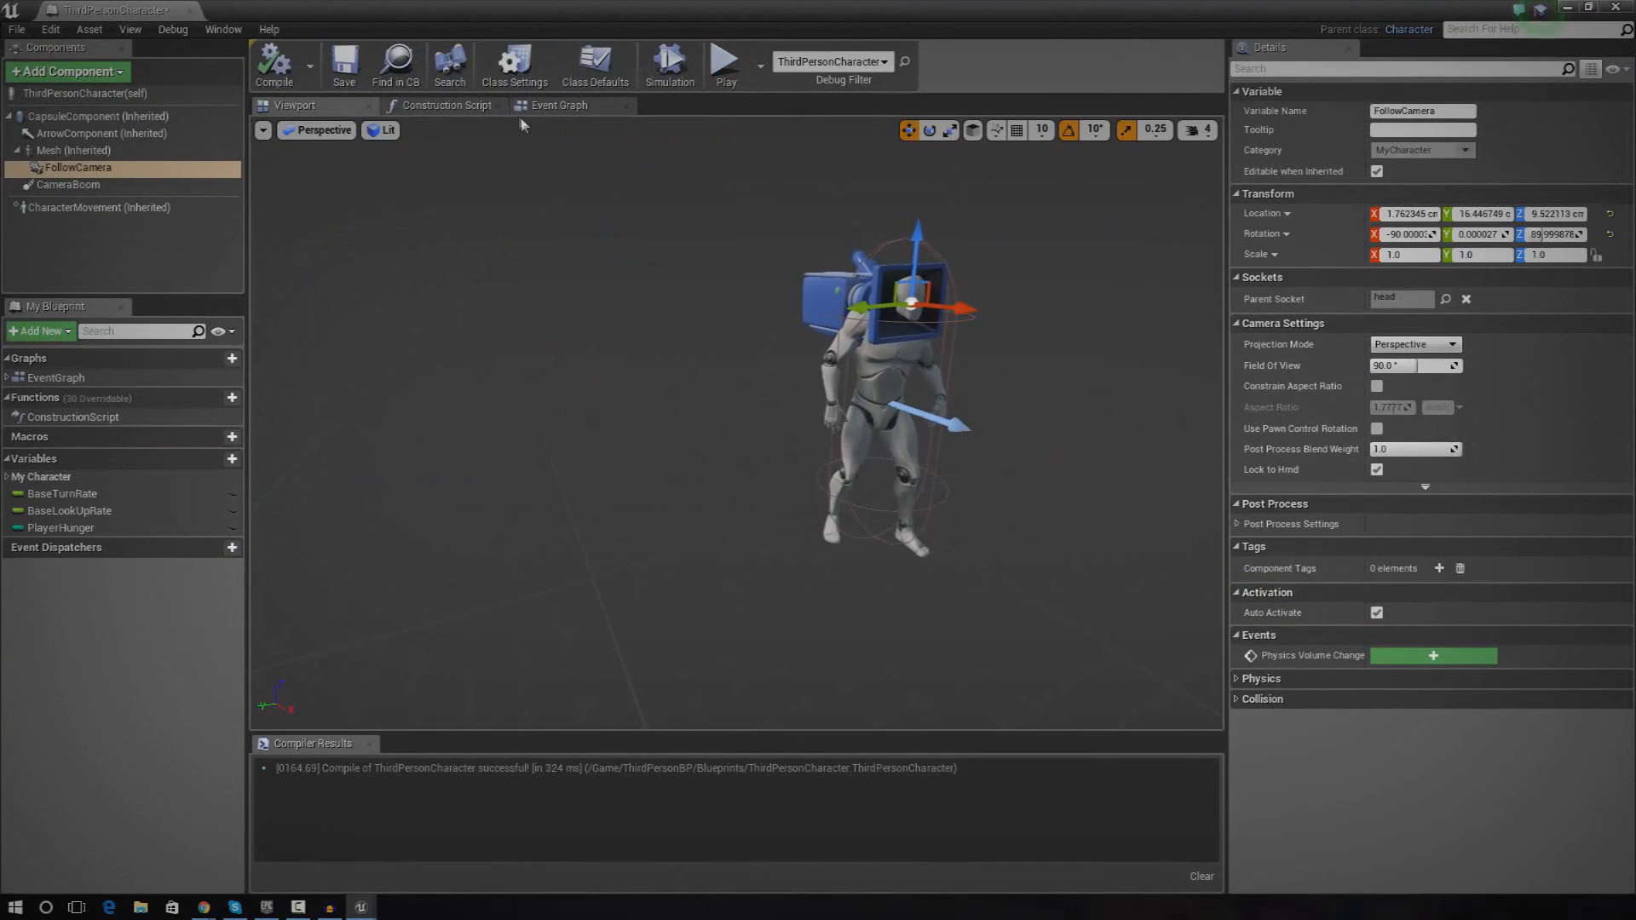
pyautogui.click(58, 150)
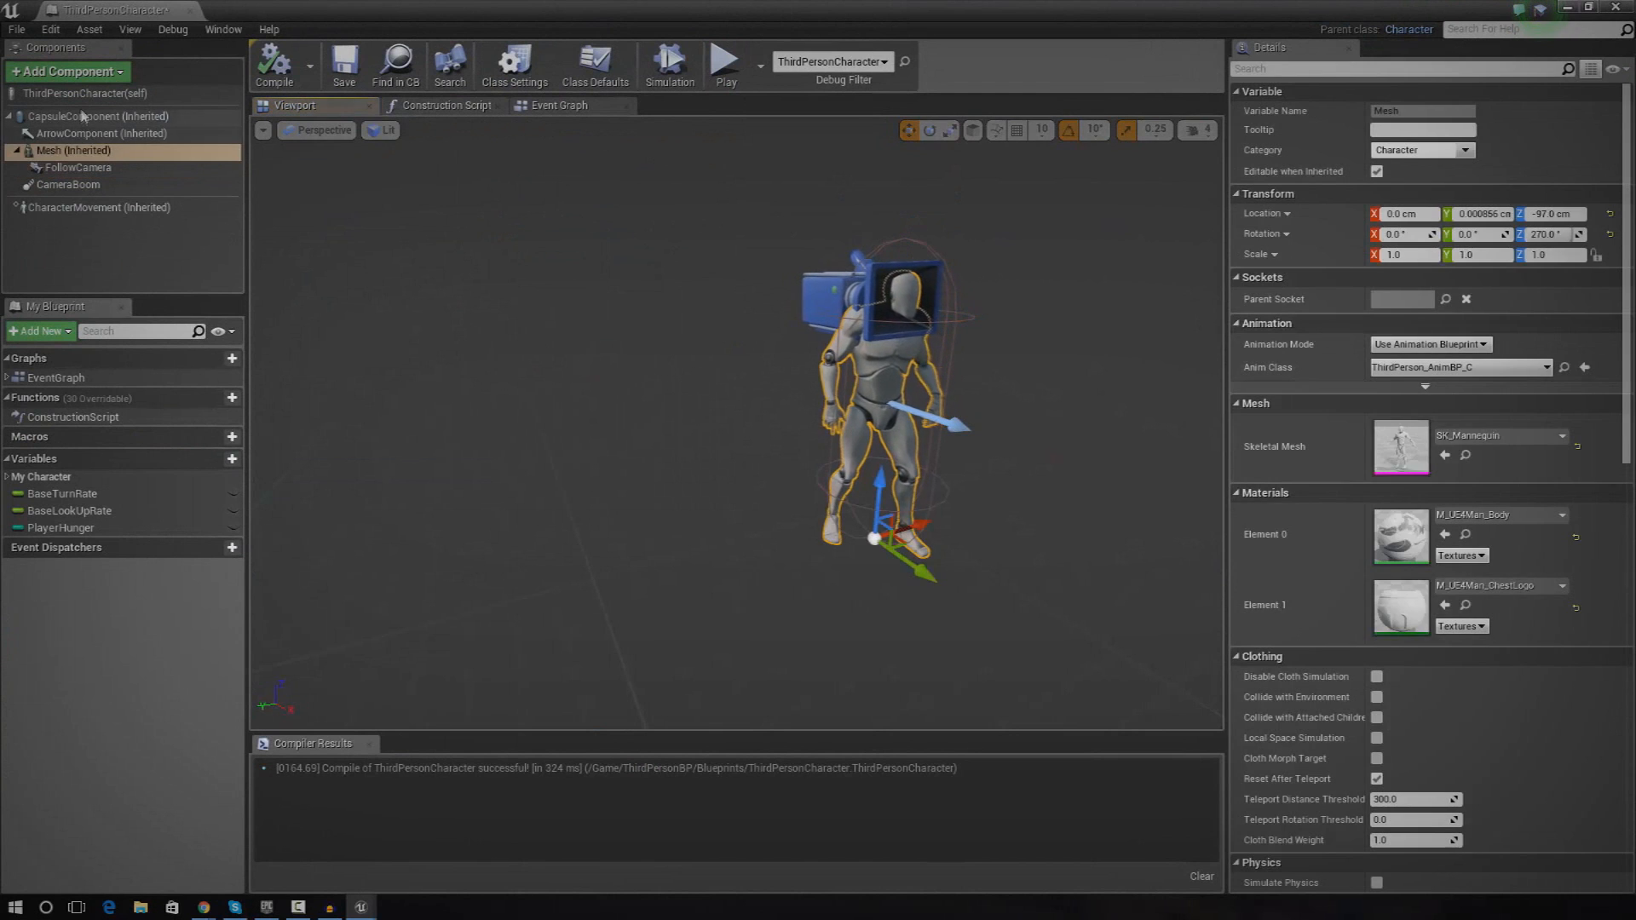
# Enable Use Controller Rotation Yaw in the character's Class Defaults
pyautogui.click(594, 62)
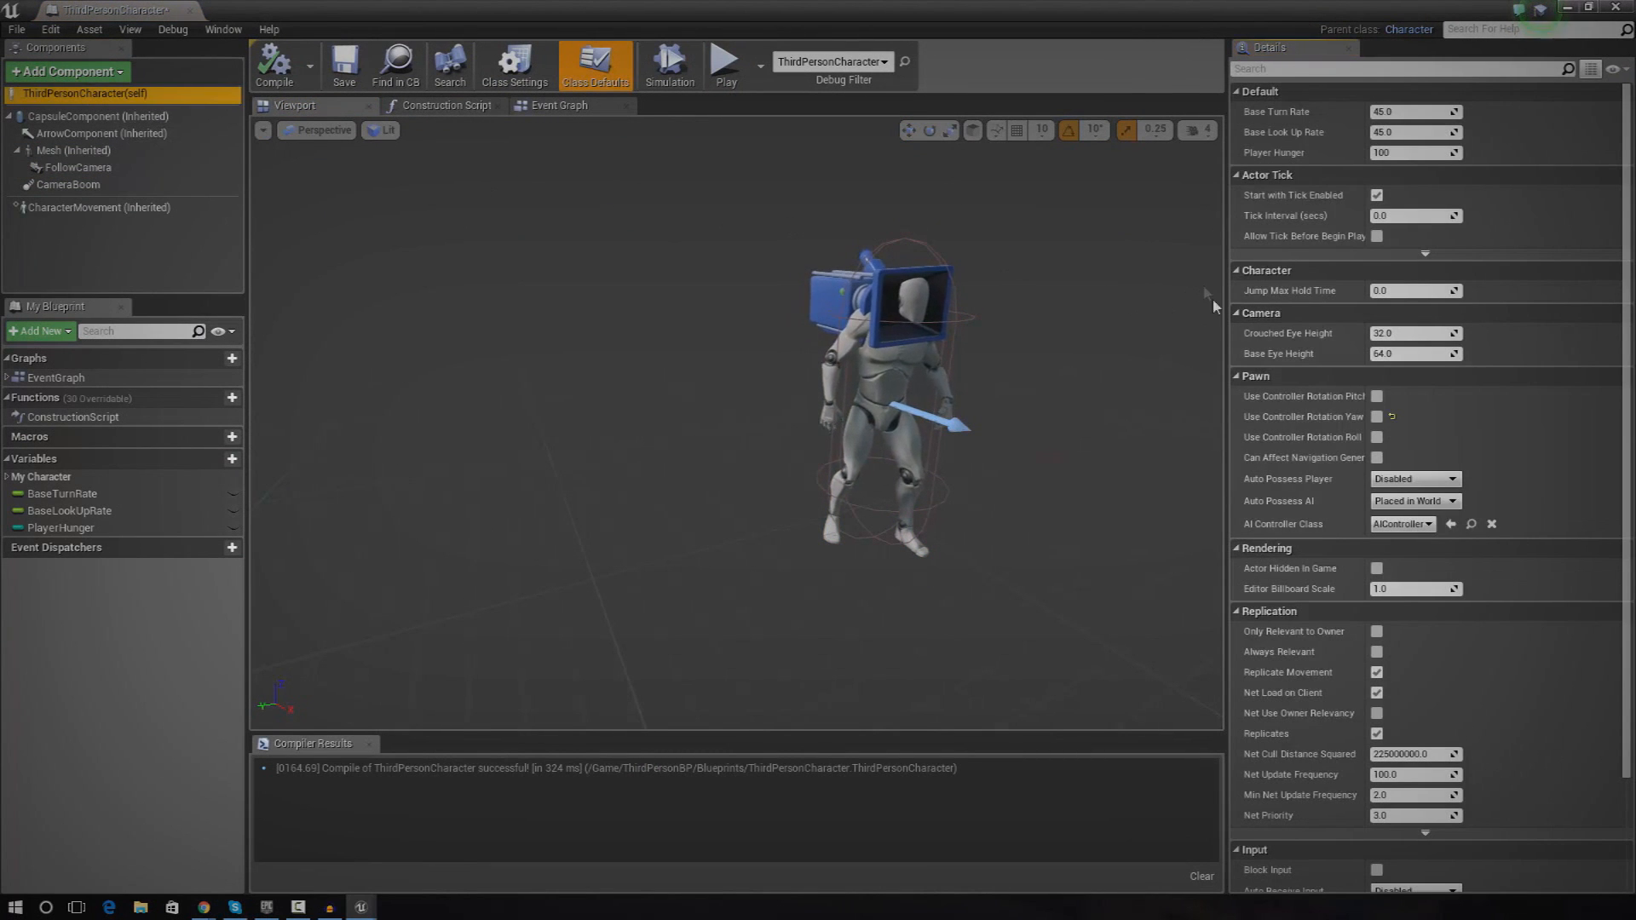
pyautogui.moveTo(1377, 421)
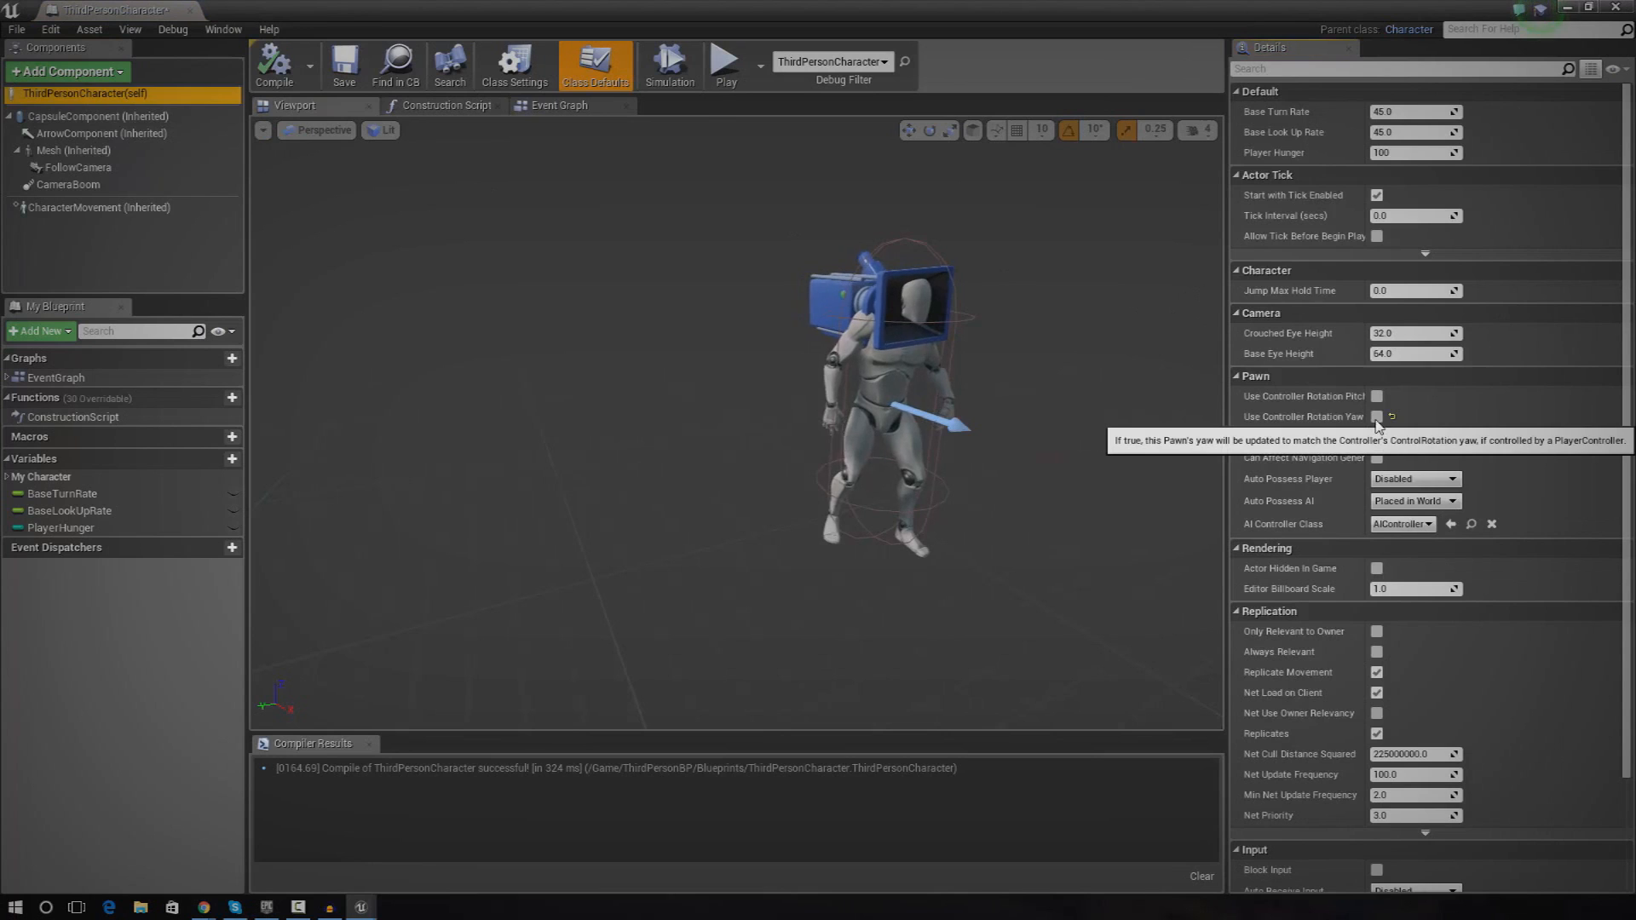
pyautogui.click(1377, 415)
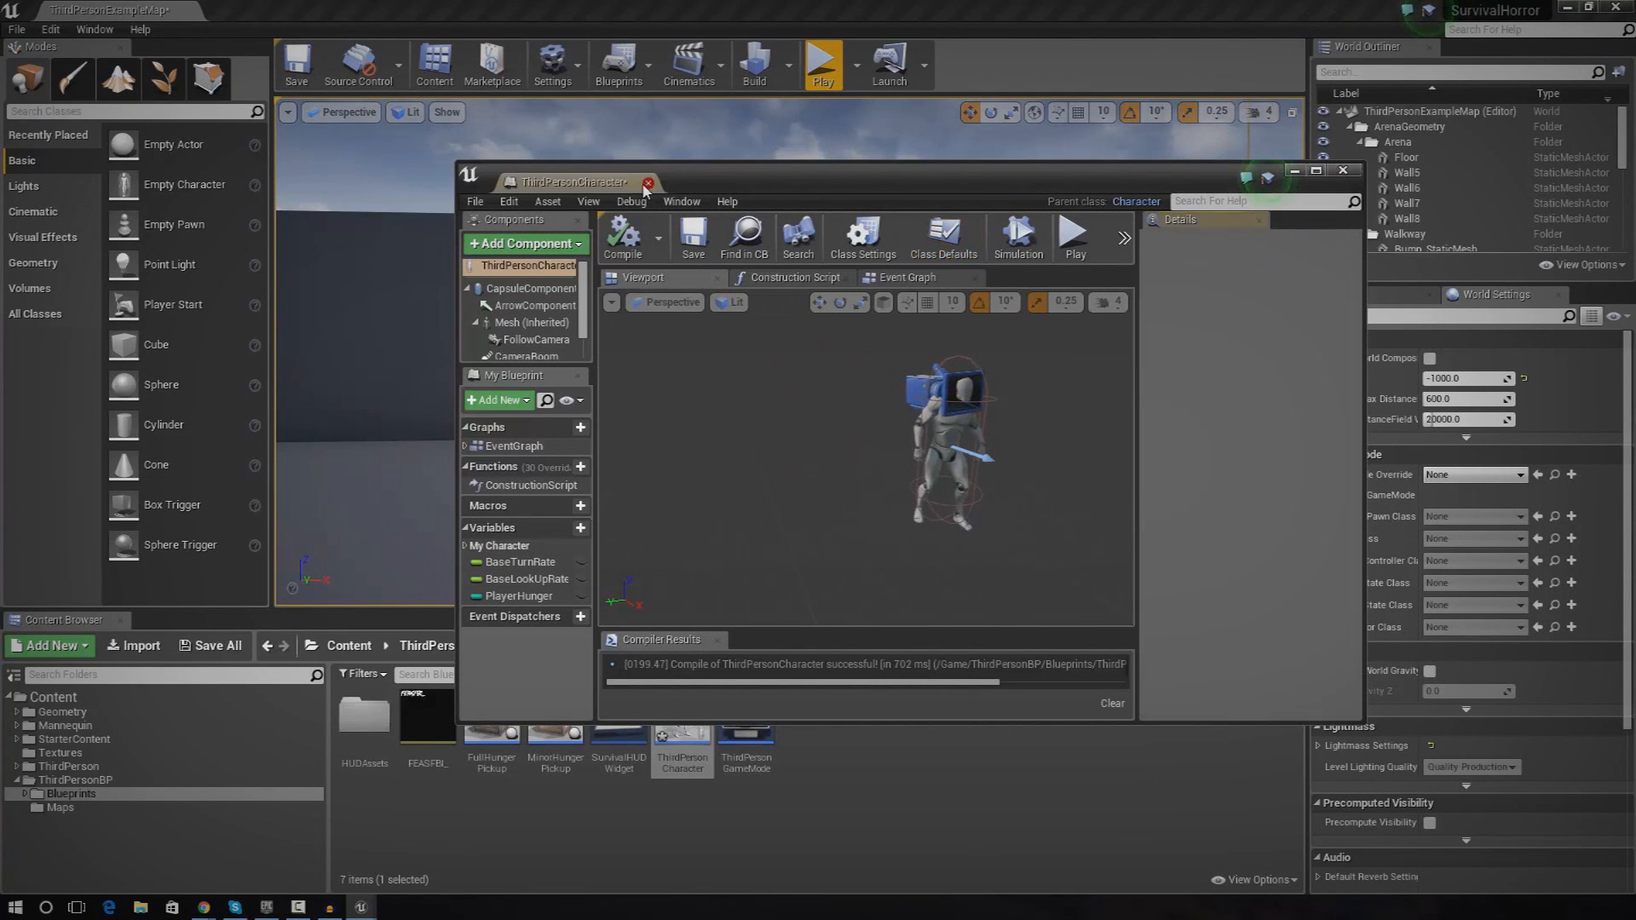
# Reopen ThirdPersonCharacter and nudge the head-mounted FollowCamera forward and lower in the viewport
pyautogui.click(826, 65)
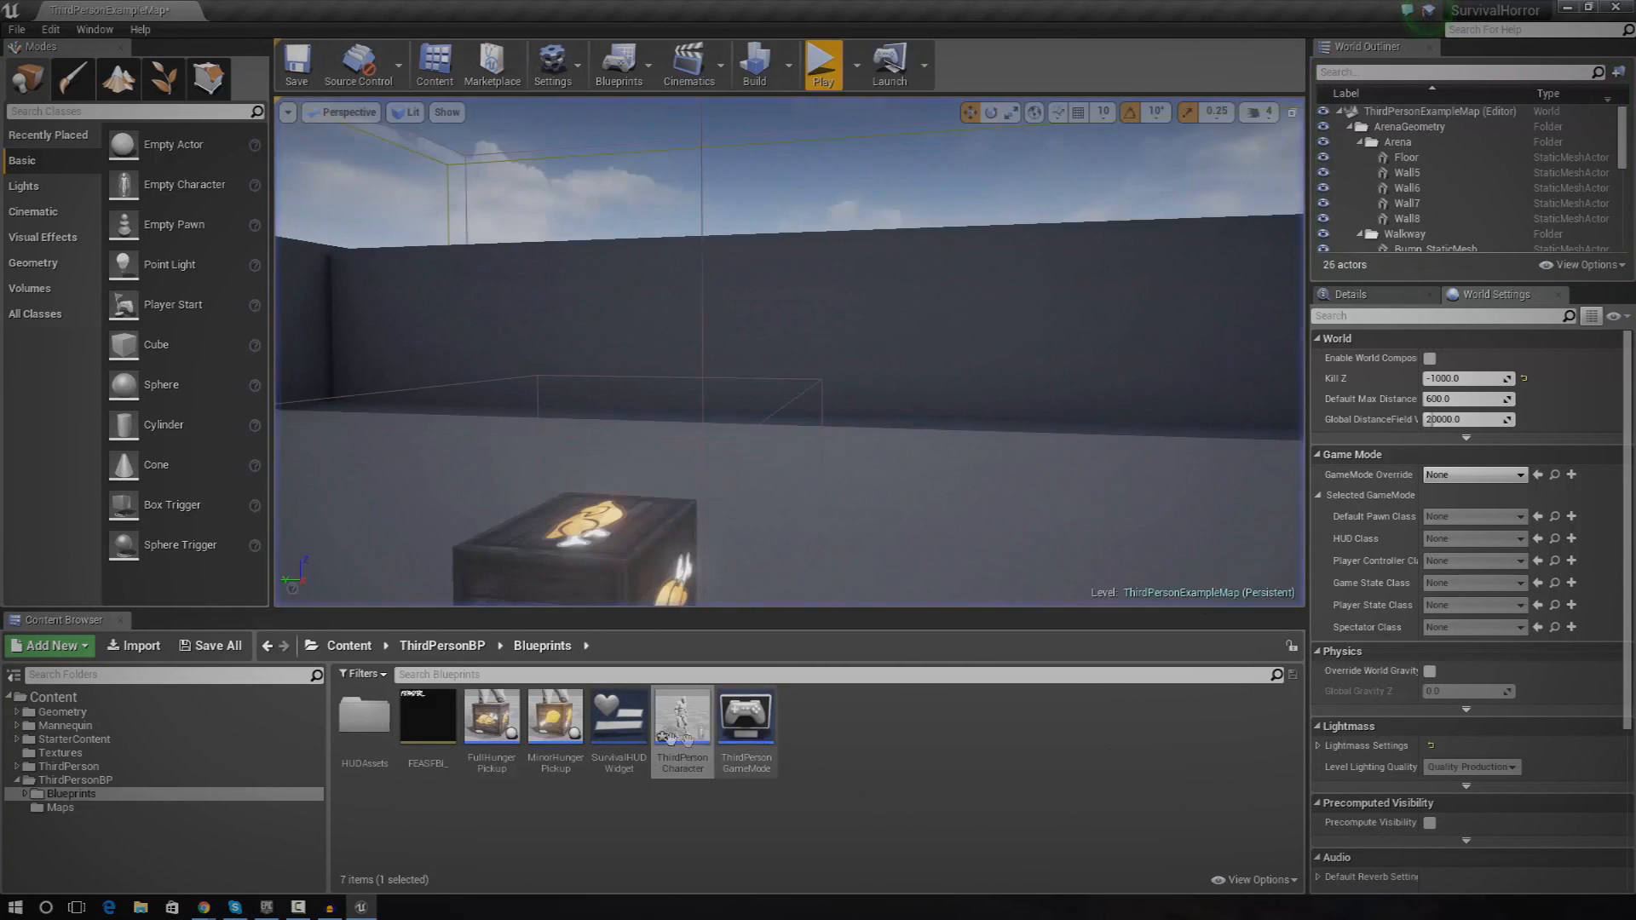
pyautogui.doubleClick(682, 715)
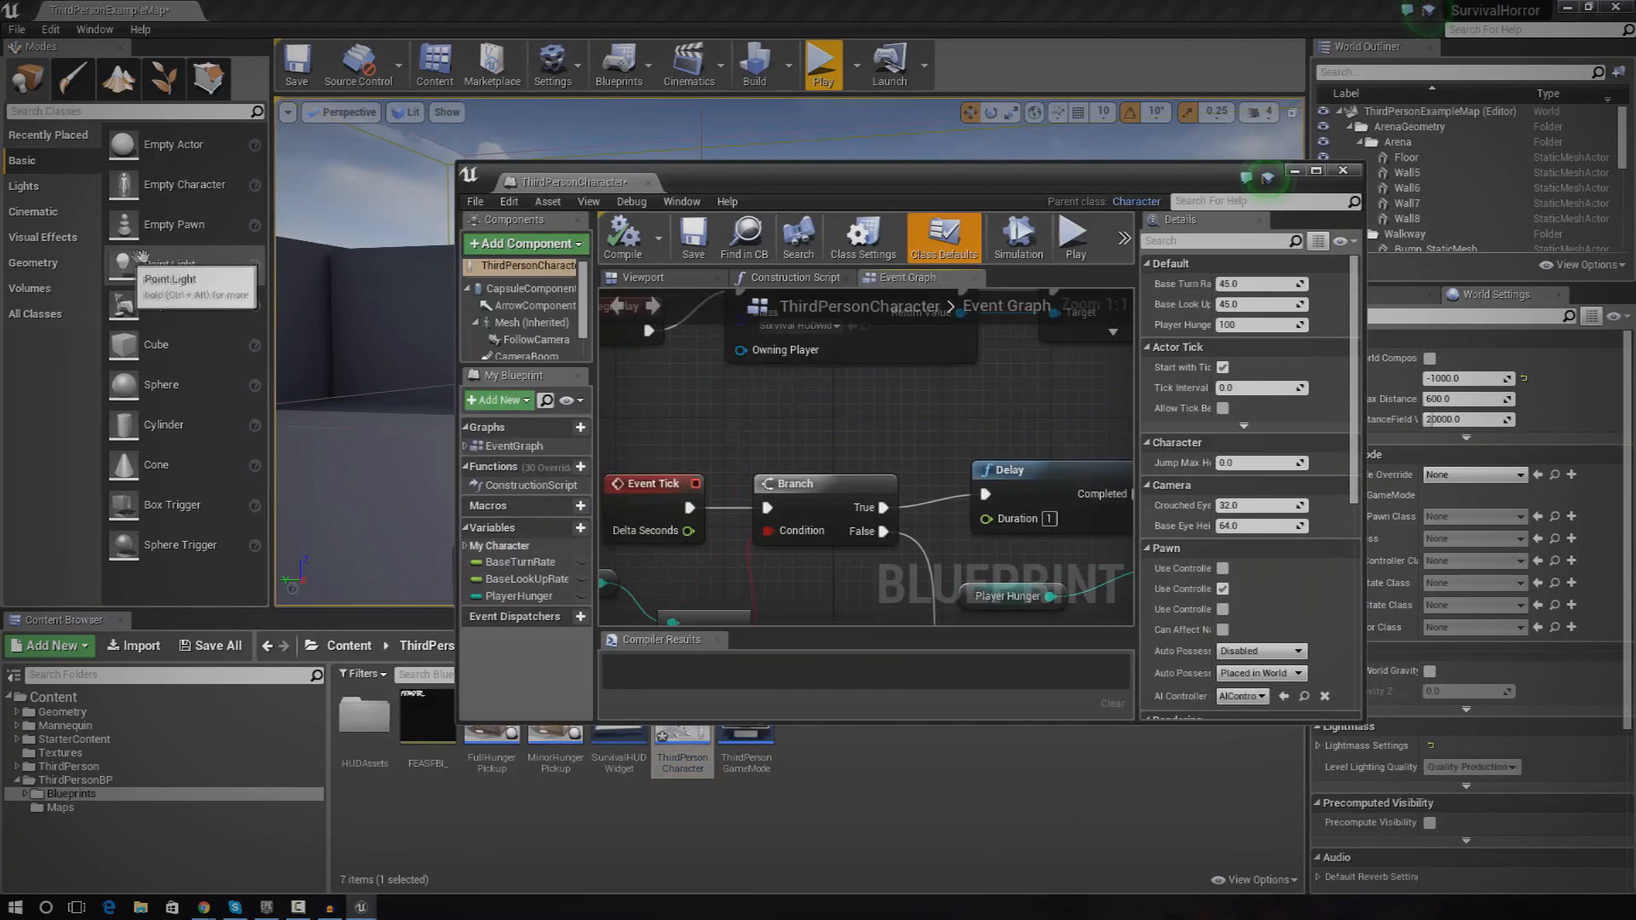
pyautogui.click(528, 339)
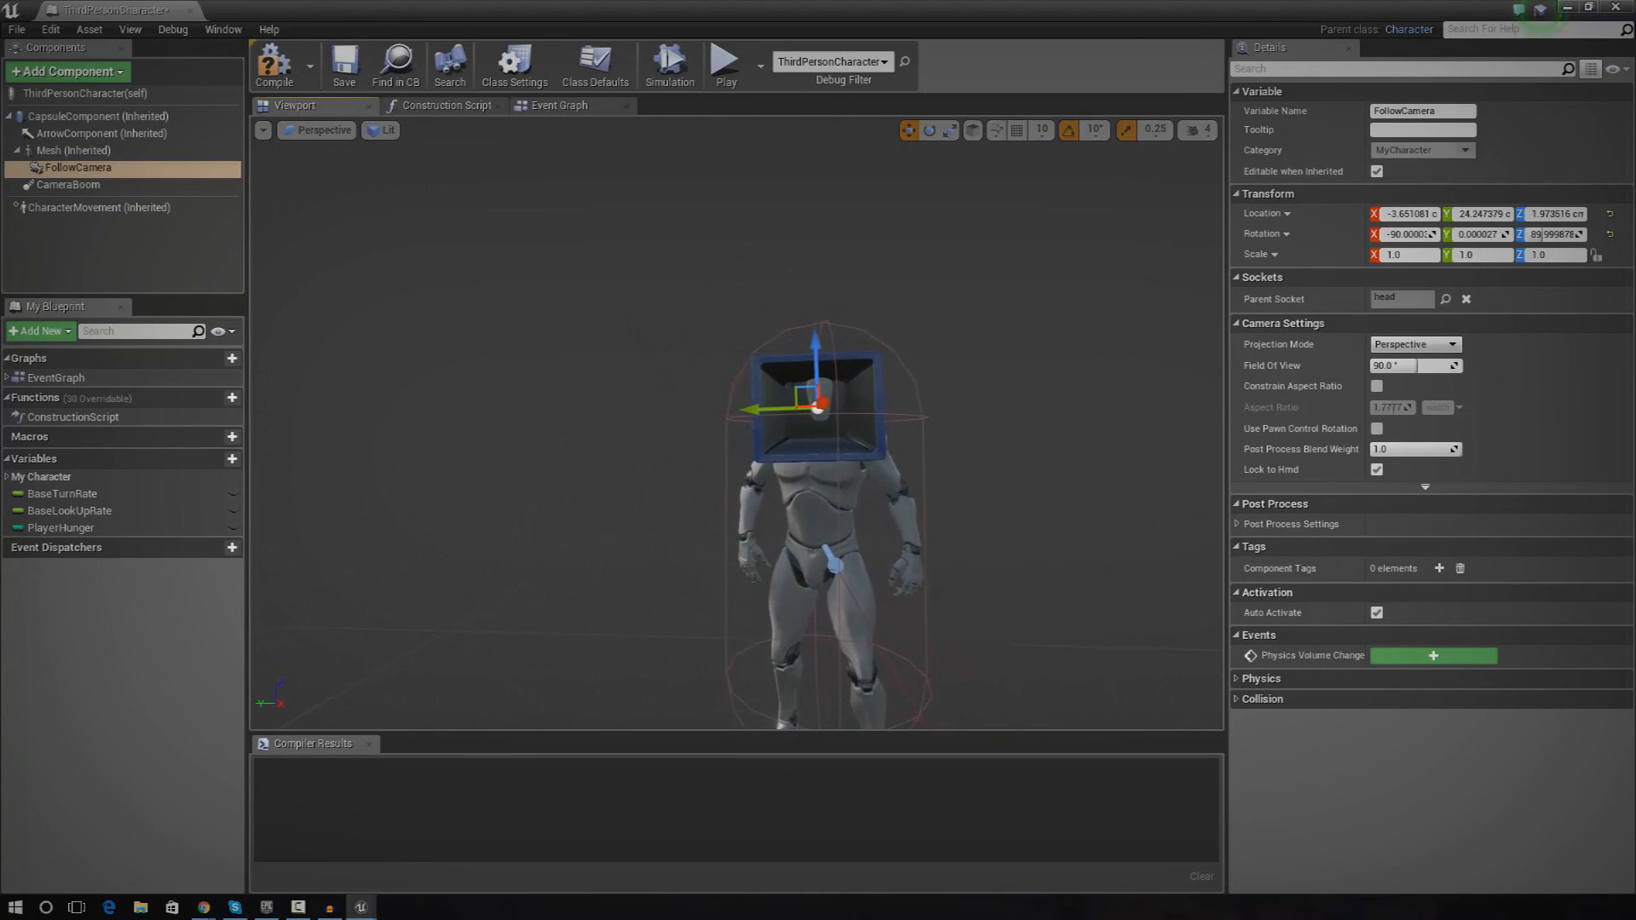
# Close the blueprint and play the level through the head-mounted first-person camera
pyautogui.click(274, 65)
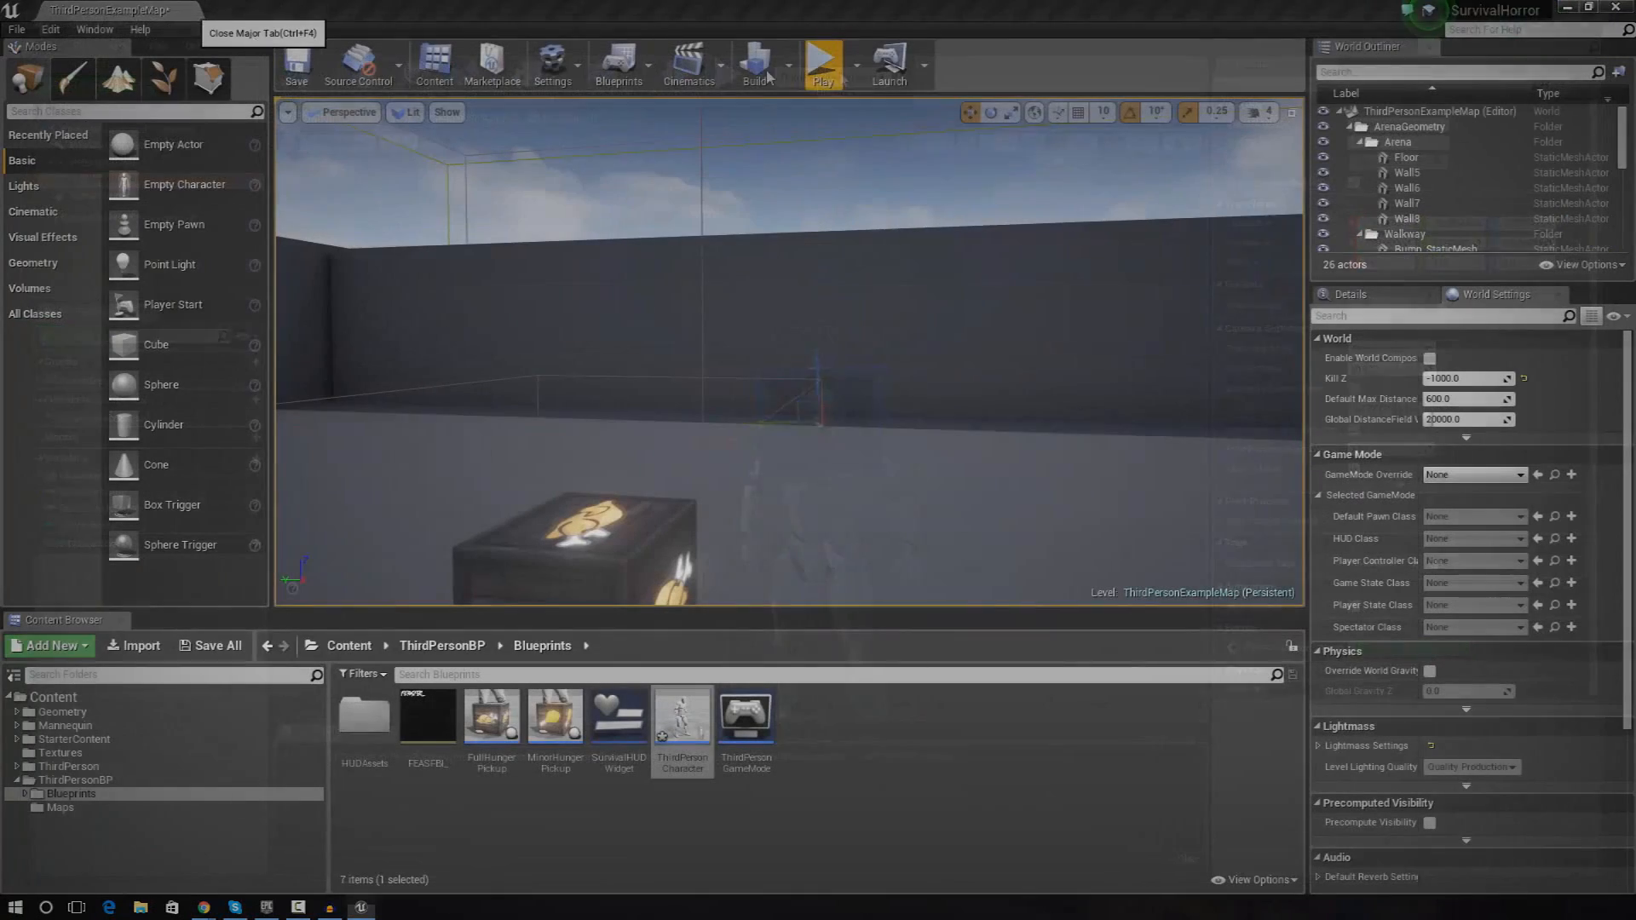
pyautogui.click(823, 58)
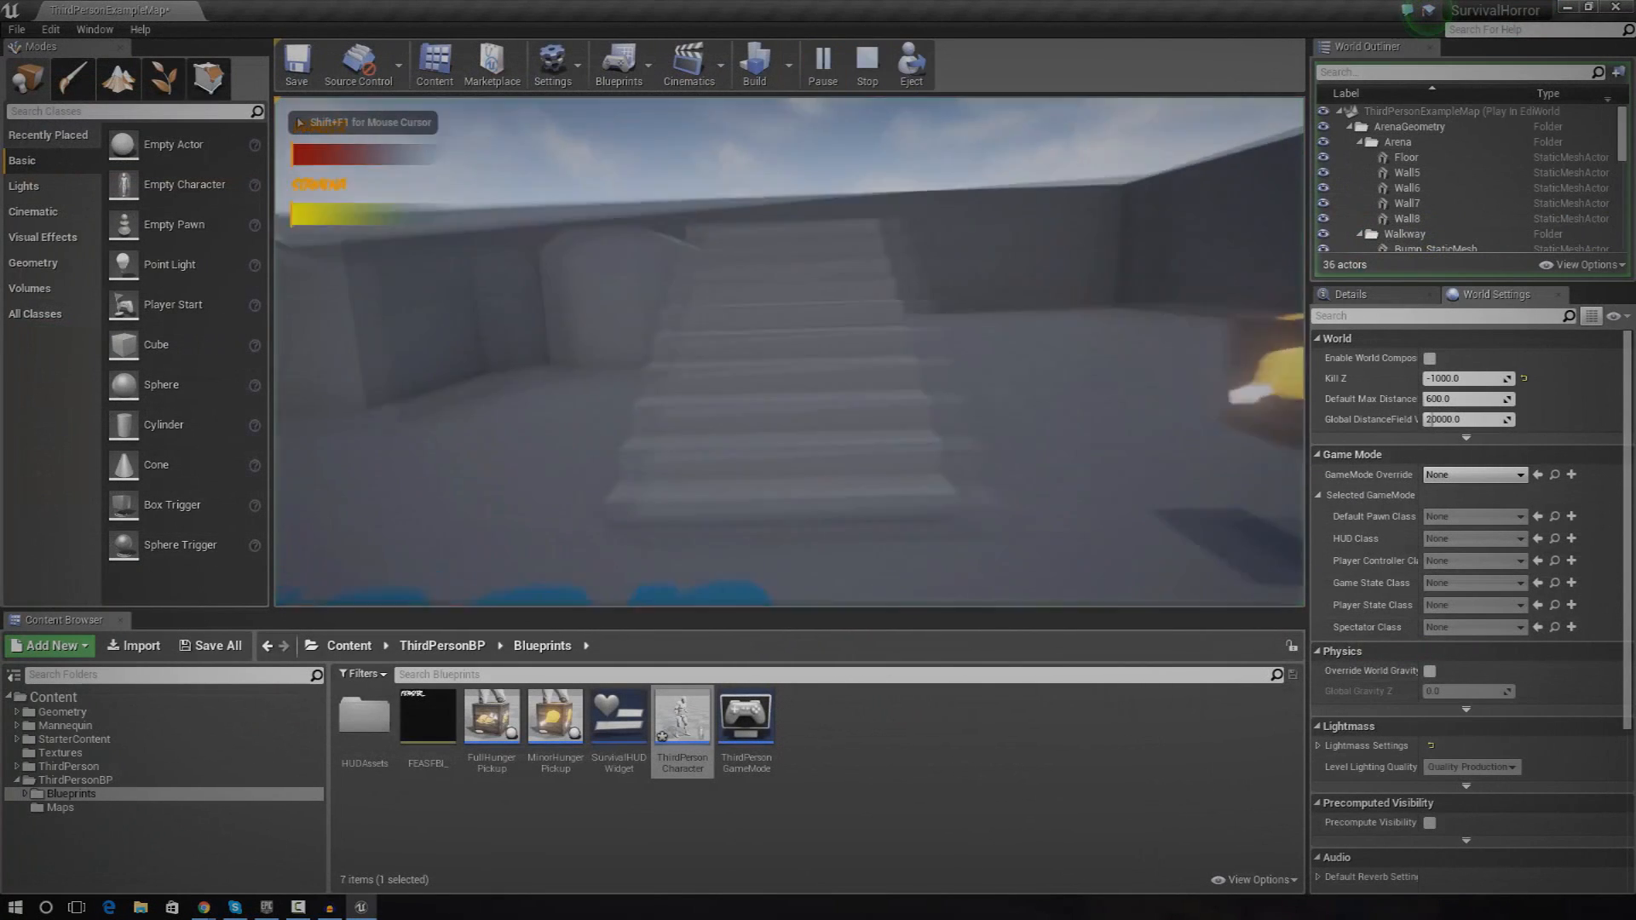